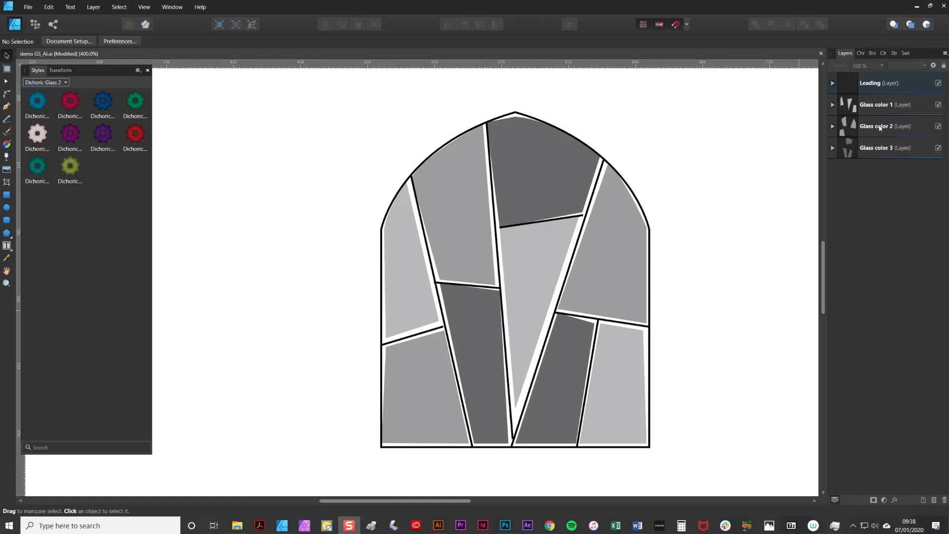
- Expand the Leading layer so its group of leading lines is listed
{"action": "left_click", "coordinate": [872, 53]}
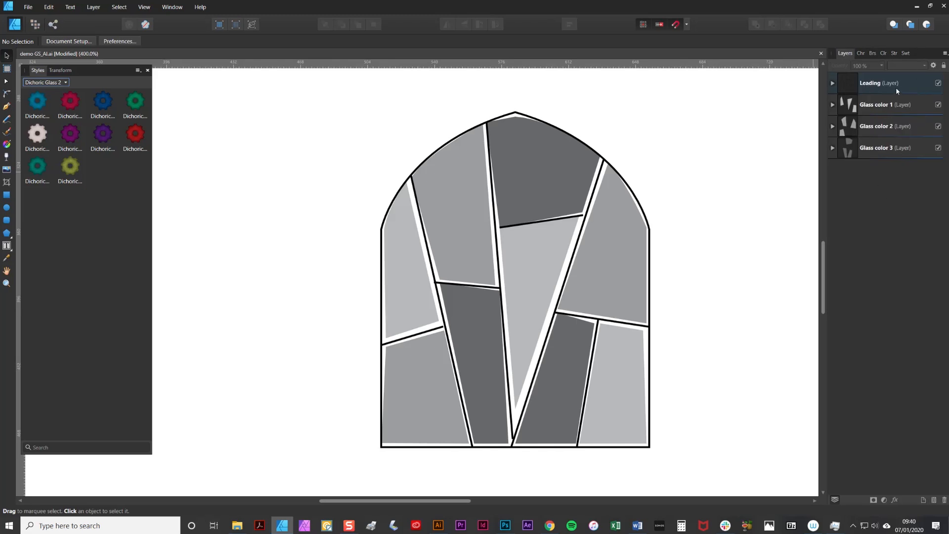
{"action": "mouse_move", "coordinate": [869, 83]}
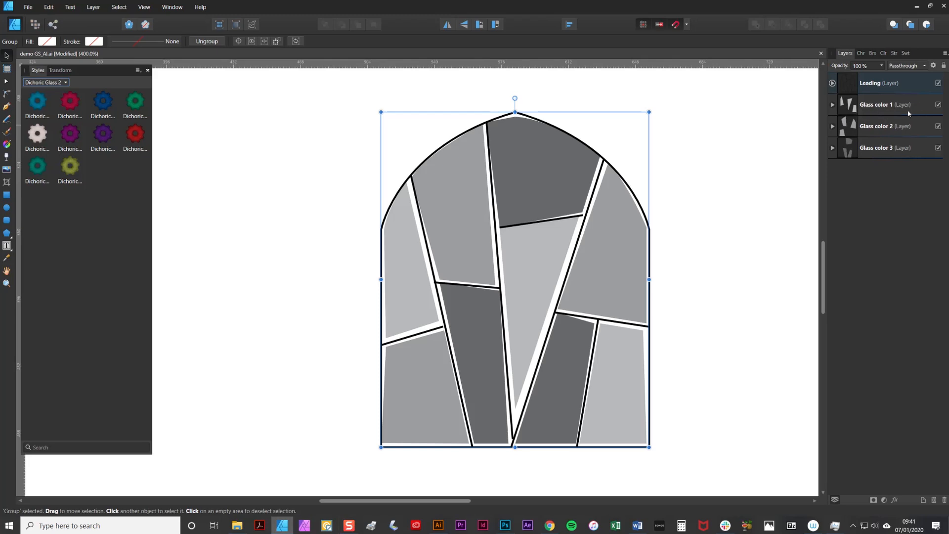
{"action": "mouse_move", "coordinate": [876, 147]}
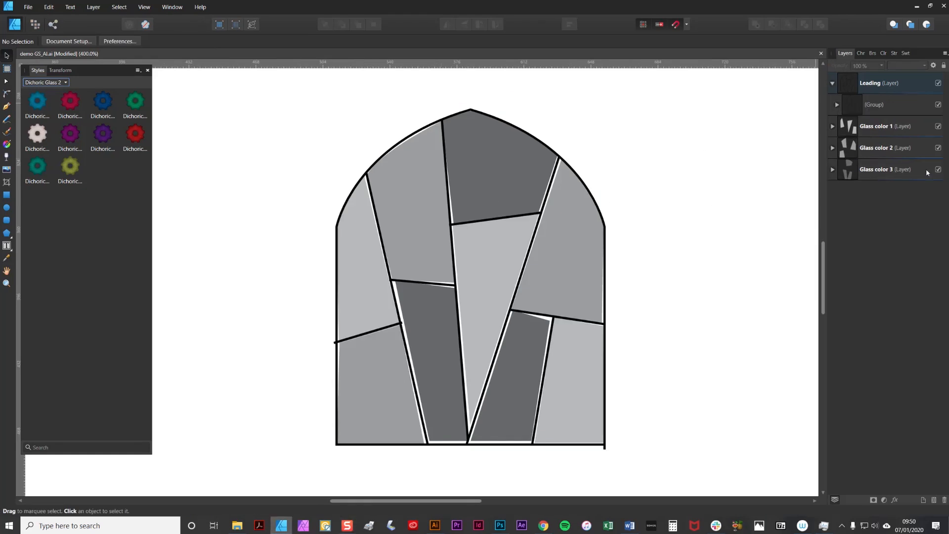
- Apply the '0_Leading 2 - smooth' brush to the leading group and thin its width to about 8.3 pt
{"action": "left_click", "coordinate": [874, 104]}
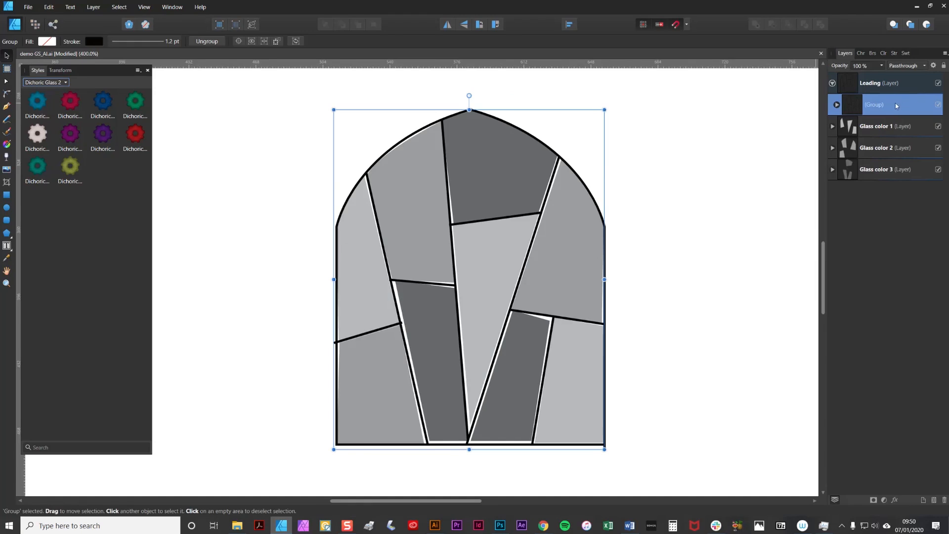
{"action": "left_click", "coordinate": [869, 53]}
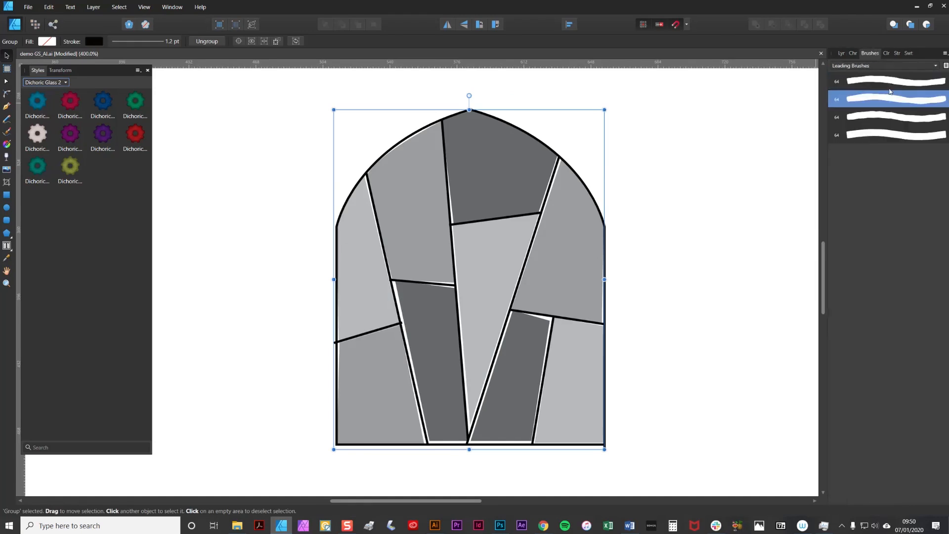
{"action": "mouse_move", "coordinate": [890, 101]}
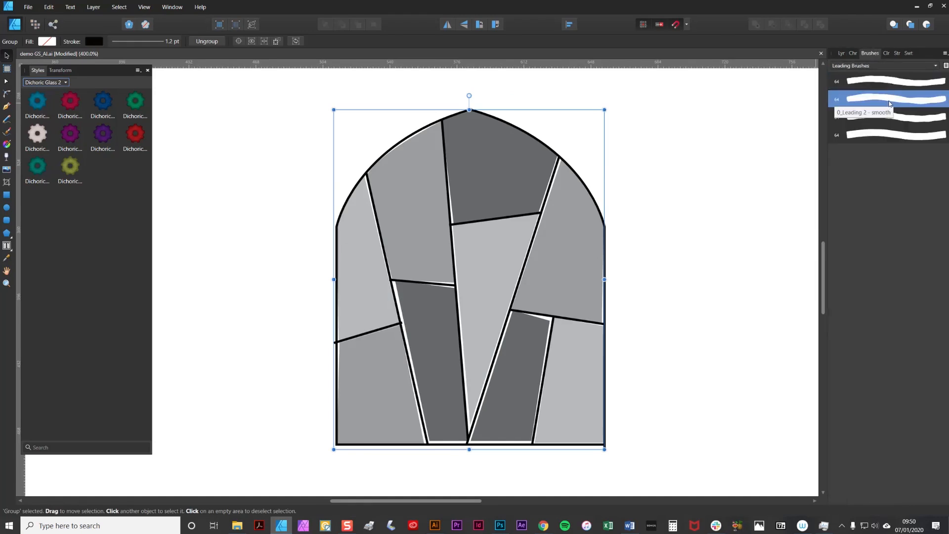
{"action": "left_click", "coordinate": [887, 99]}
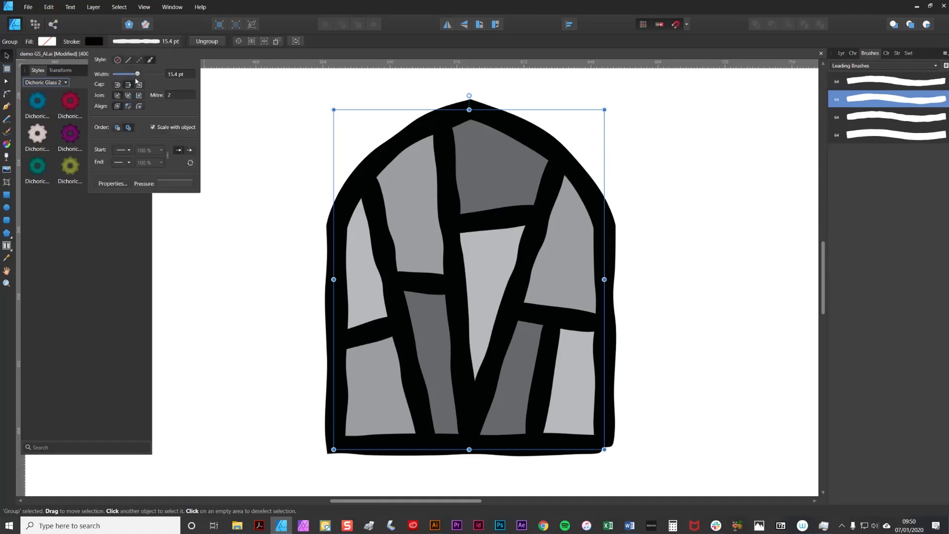
{"action": "left_click_drag", "start_coordinate": [138, 74], "coordinate": [132, 74]}
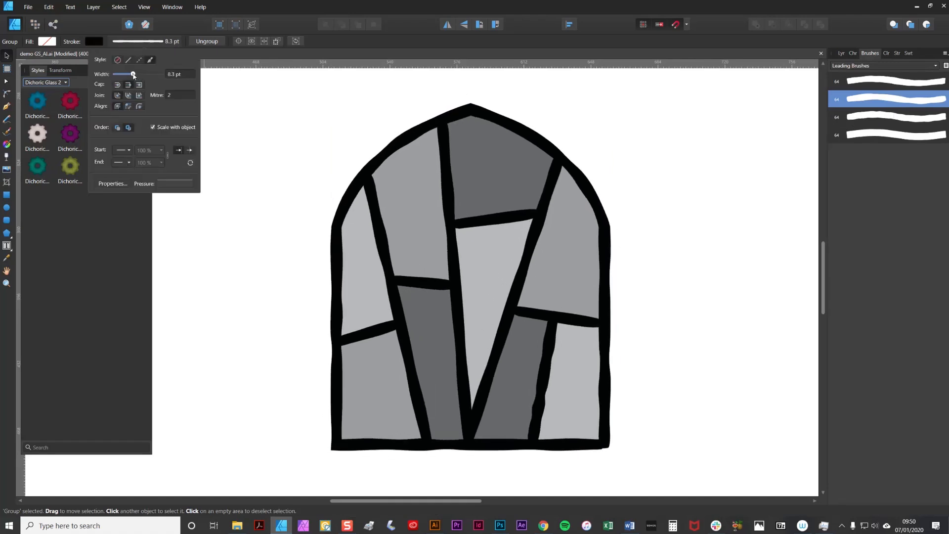
{"action": "left_click_drag", "start_coordinate": [133, 74], "coordinate": [123, 74]}
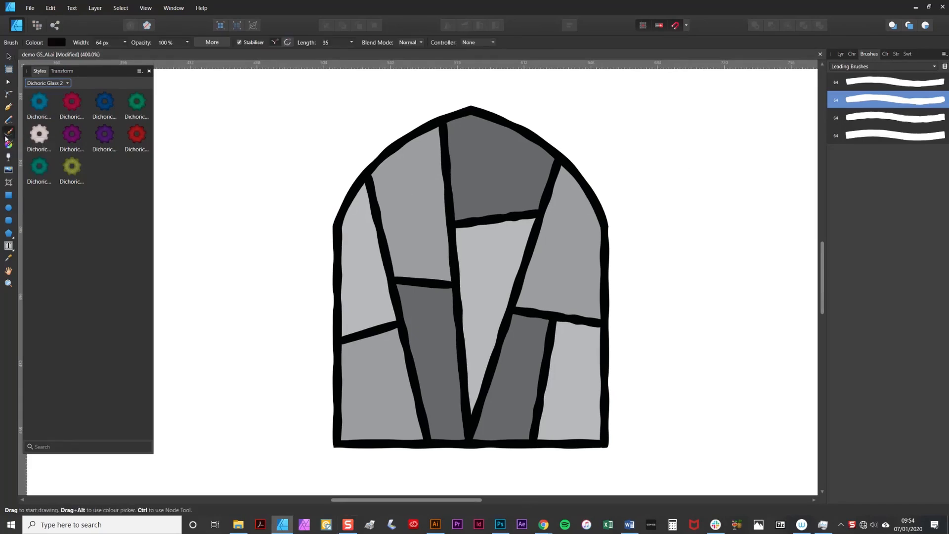
{"action": "mouse_move", "coordinate": [890, 101]}
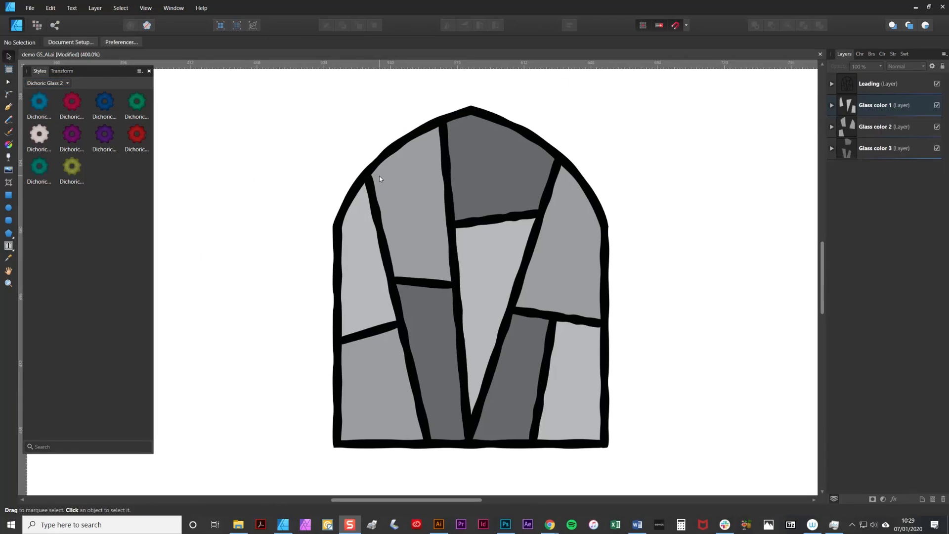
{"action": "mouse_move", "coordinate": [383, 182]}
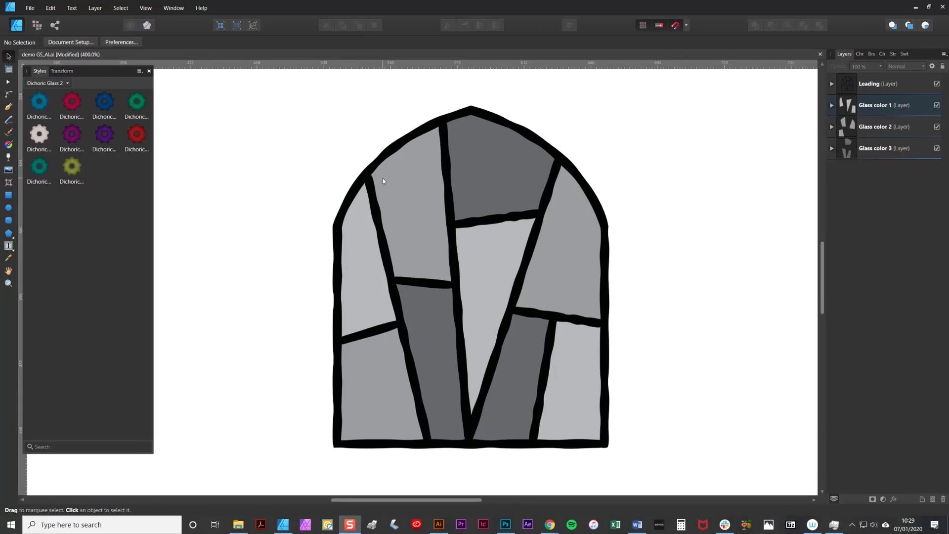
{"action": "mouse_move", "coordinate": [284, 197]}
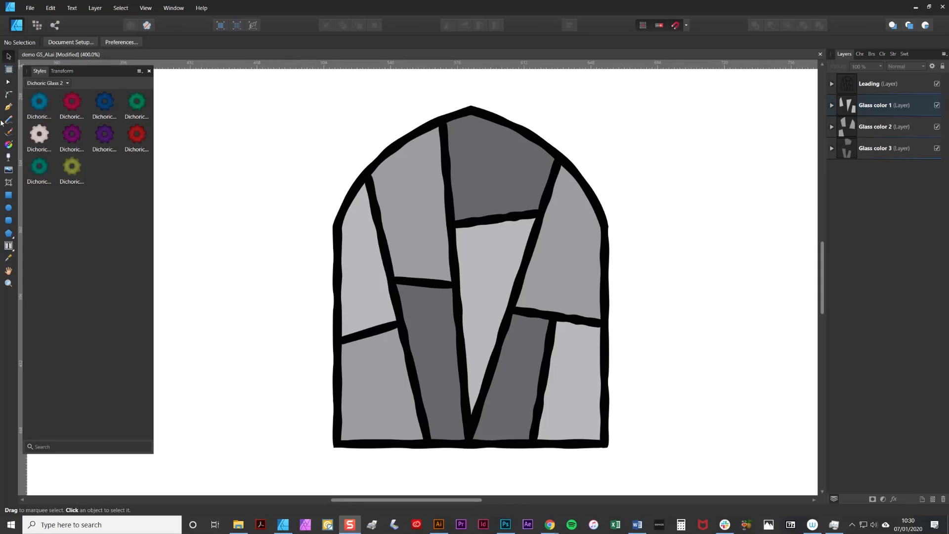
{"action": "mouse_move", "coordinate": [118, 168]}
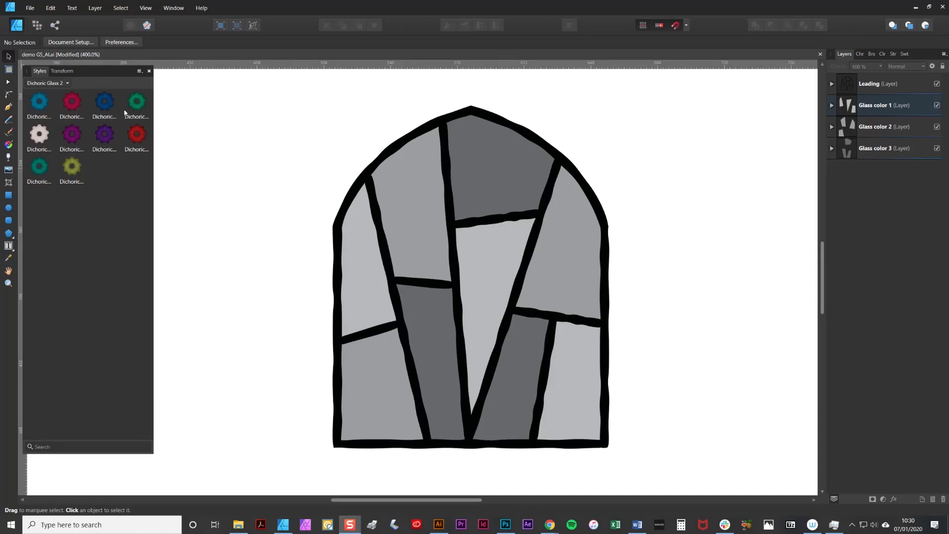
- Browse View > Studio to bring the Layers panel back in place of Brushes
{"action": "left_click", "coordinate": [145, 8]}
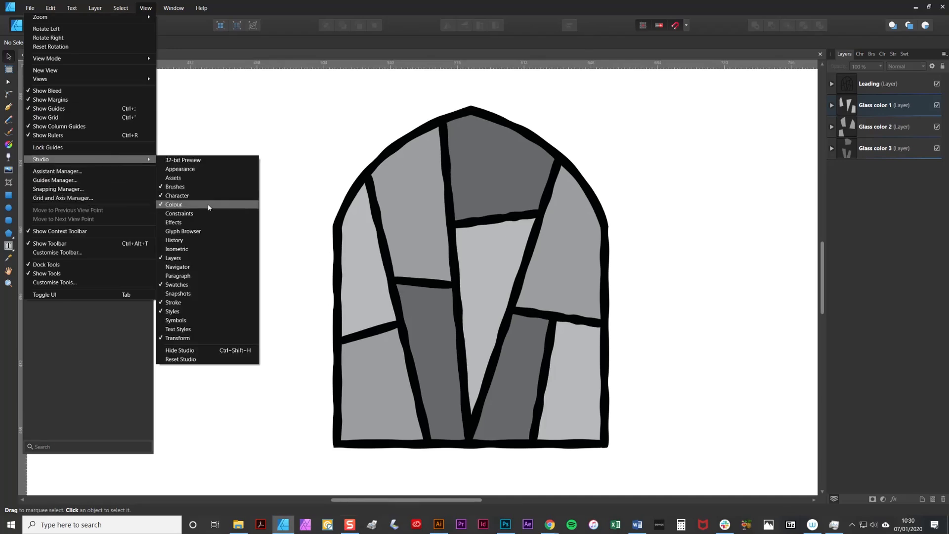
{"action": "mouse_move", "coordinate": [218, 223]}
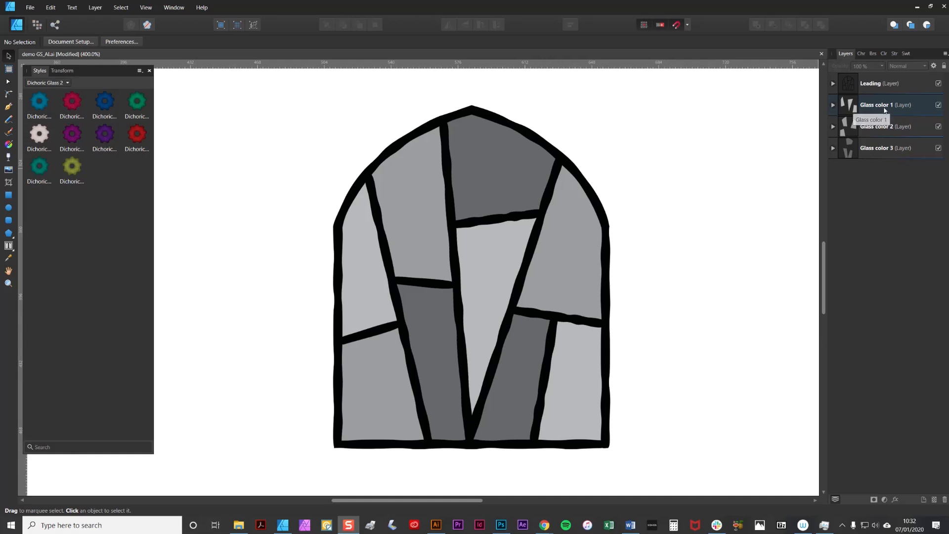
- Select the Glass color 1 layer and expand it to show its three curve pieces
{"action": "left_click", "coordinate": [884, 104]}
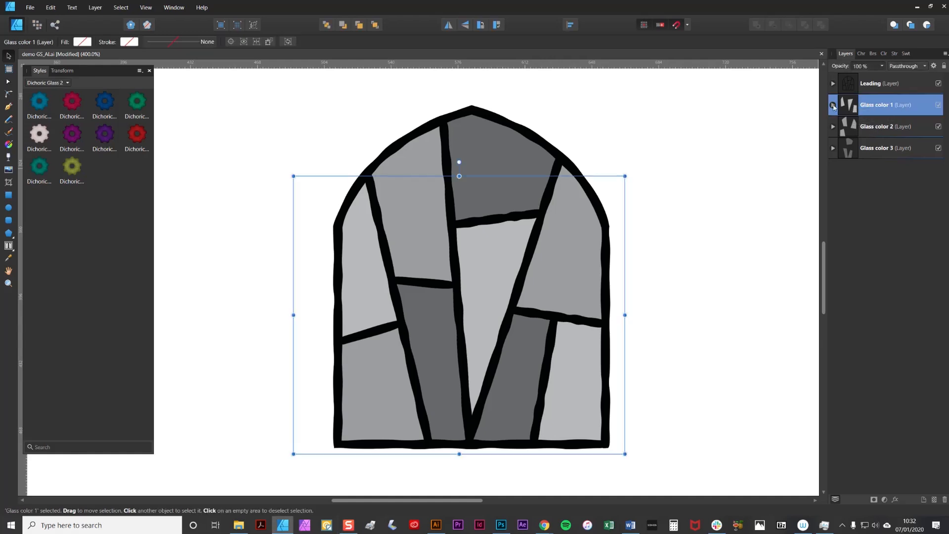
{"action": "left_click", "coordinate": [833, 105]}
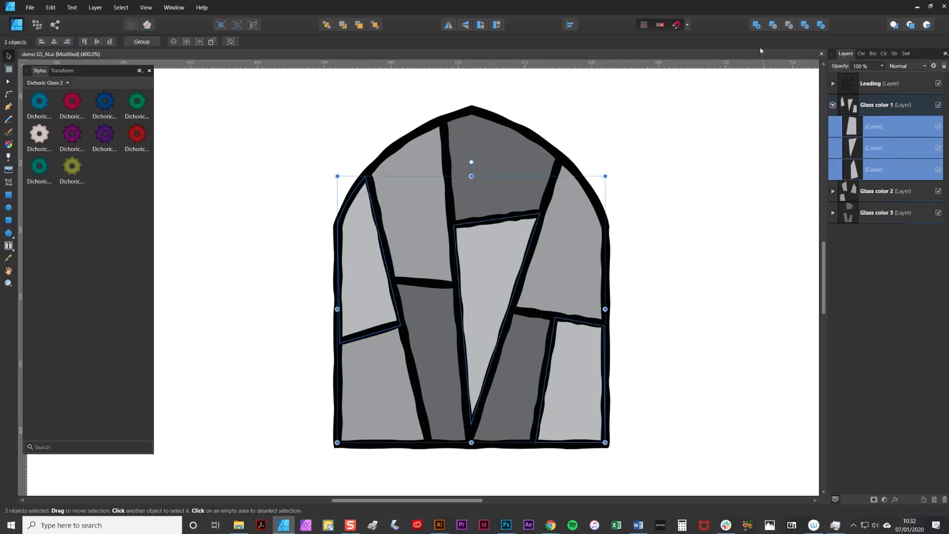
{"action": "mouse_move", "coordinate": [756, 25]}
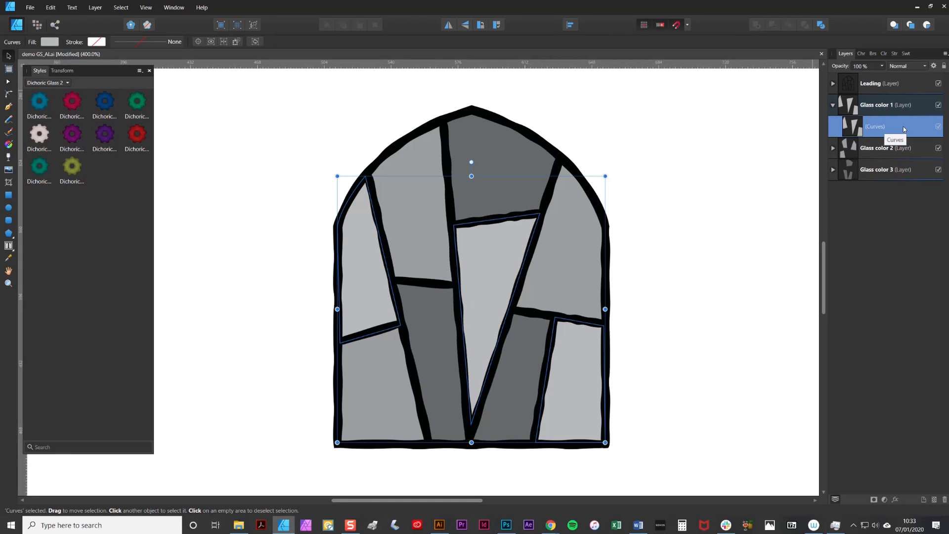
{"action": "mouse_move", "coordinate": [904, 132]}
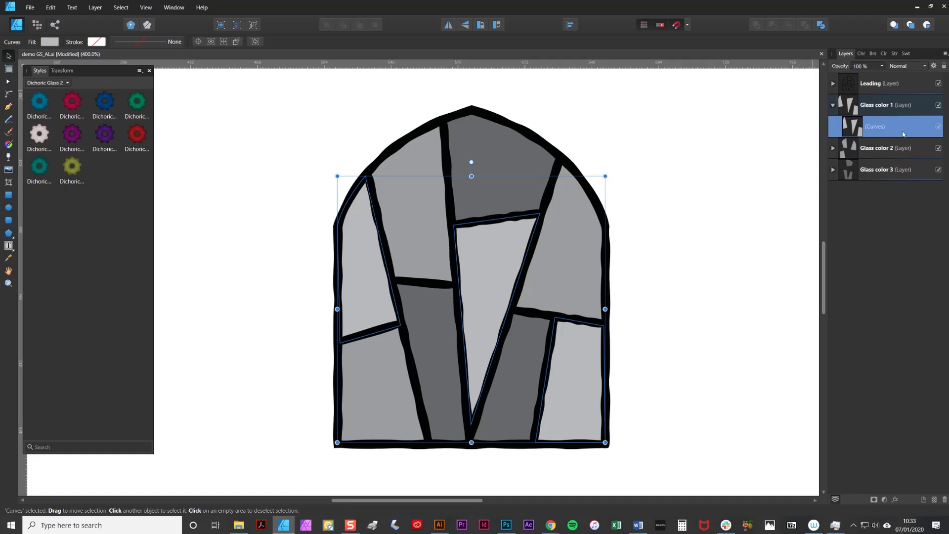
{"action": "mouse_move", "coordinate": [883, 139]}
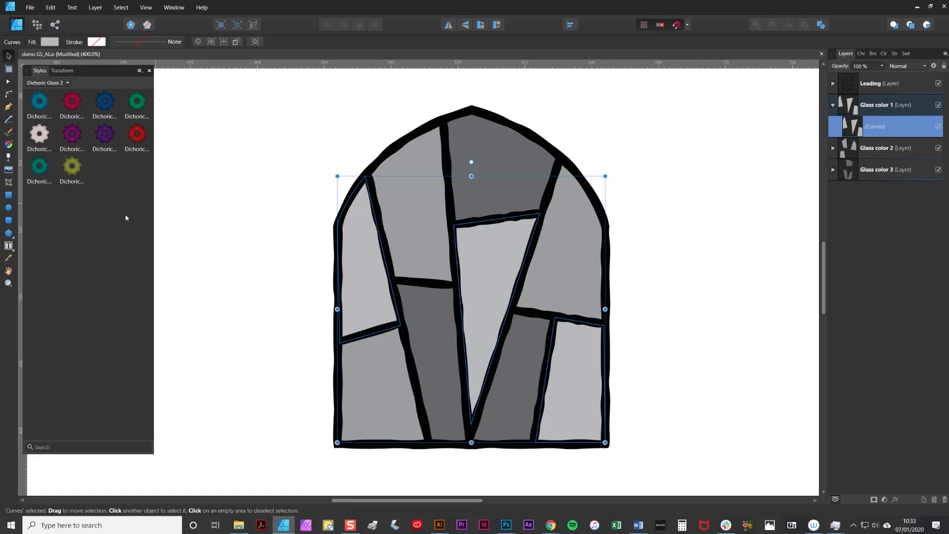
{"action": "mouse_move", "coordinate": [83, 221]}
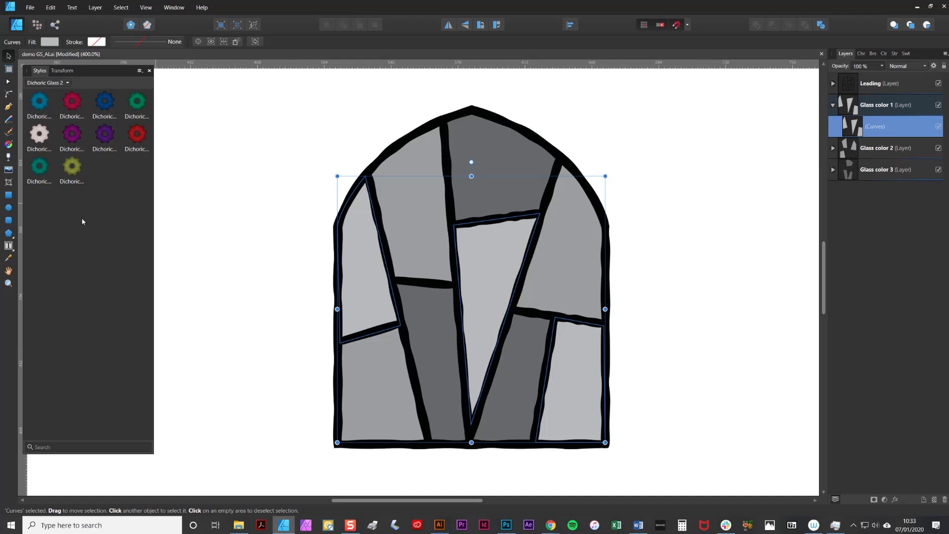
- Apply the teal Dichroic Glass style to the combined Glass color 1 curves
{"action": "left_click", "coordinate": [38, 168]}
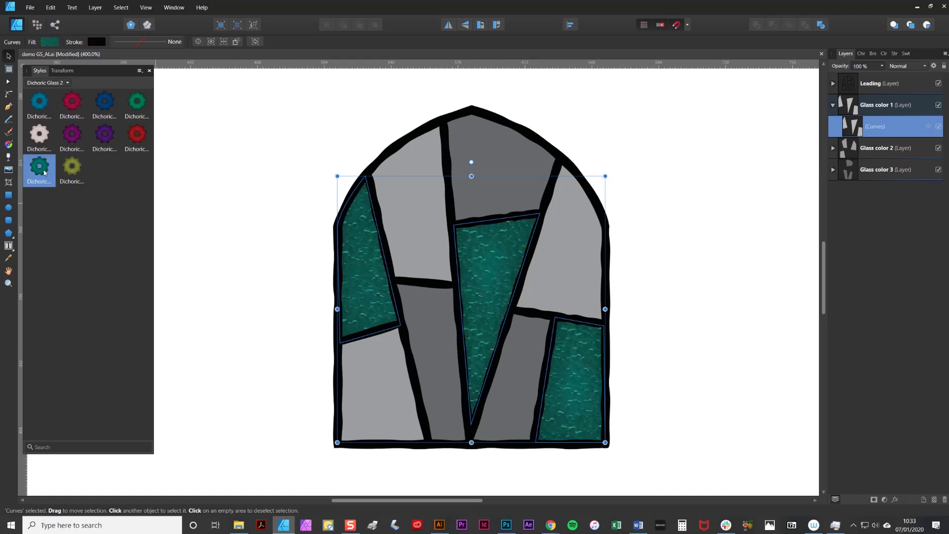
{"action": "left_click", "coordinate": [39, 169]}
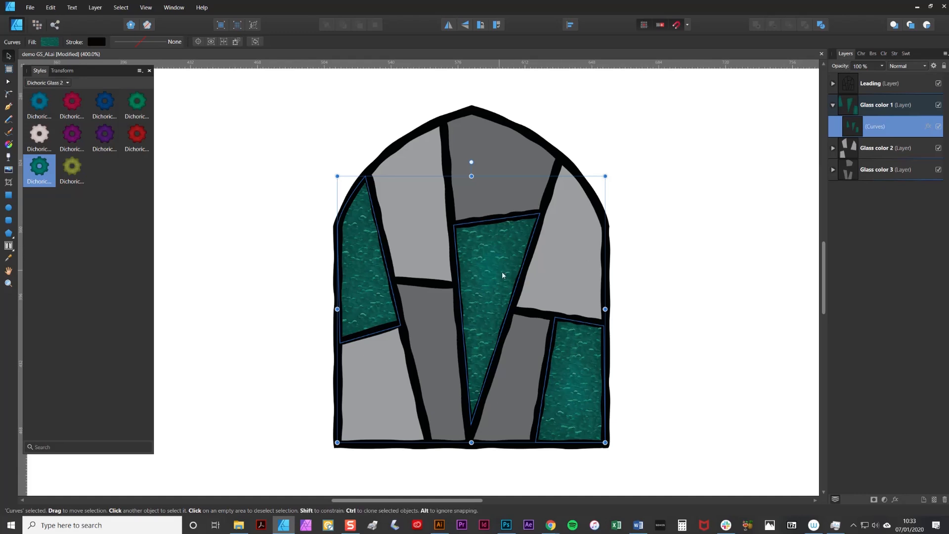
{"action": "mouse_move", "coordinate": [503, 276]}
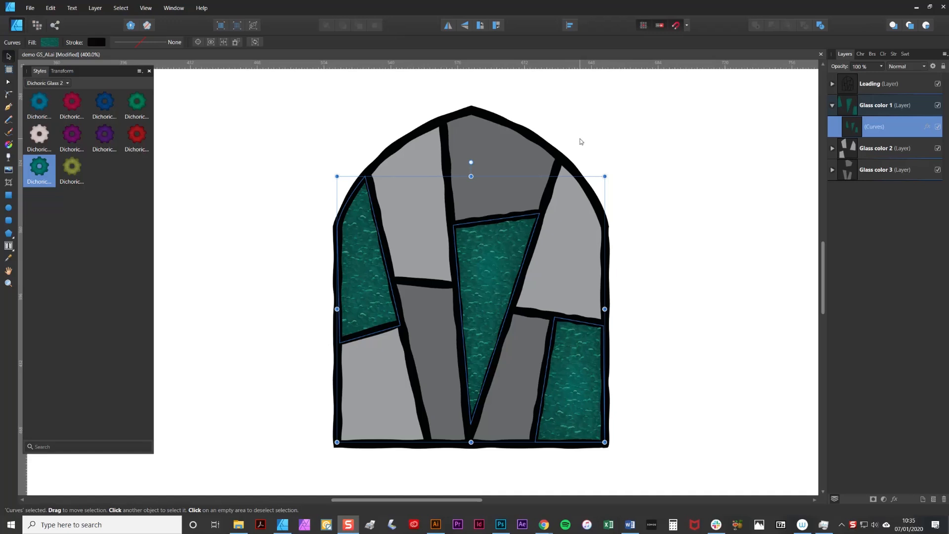
{"action": "mouse_move", "coordinate": [583, 143]}
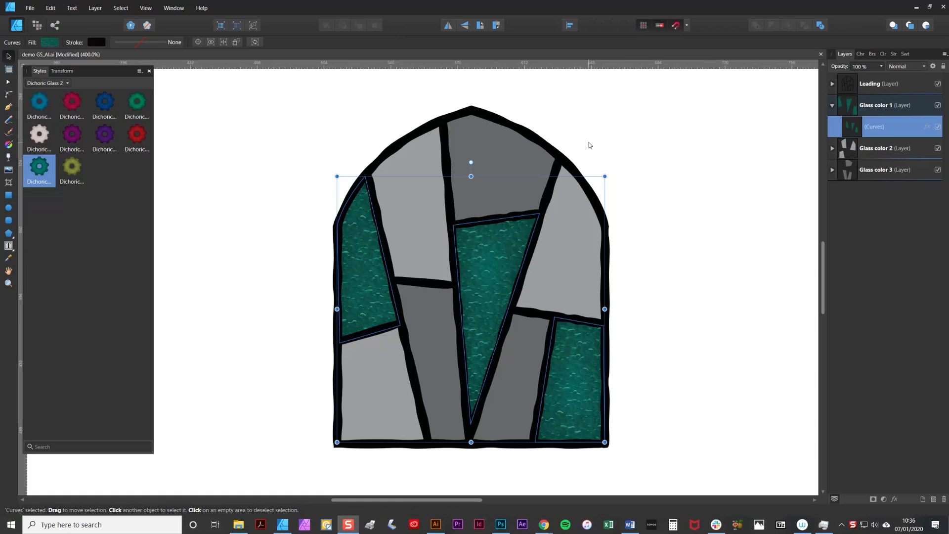
{"action": "mouse_move", "coordinate": [589, 147]}
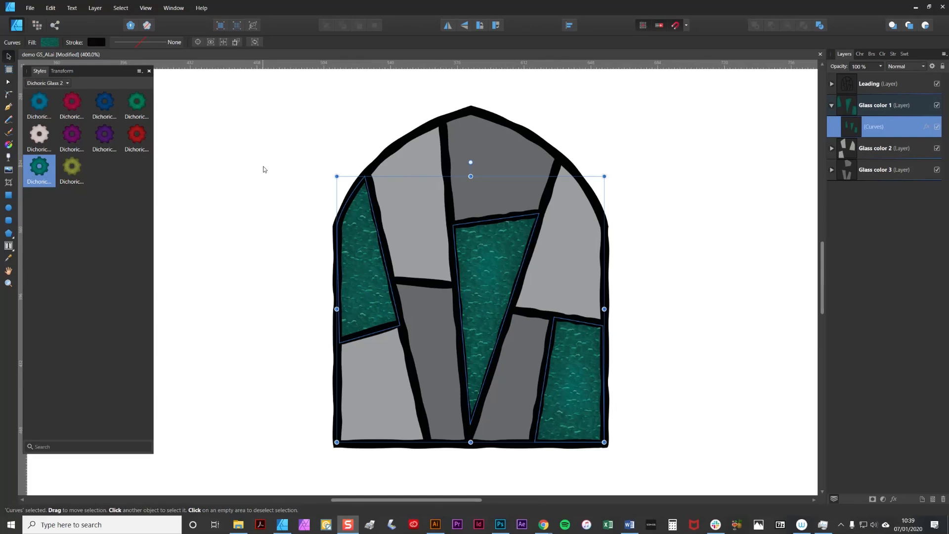
{"action": "mouse_move", "coordinate": [265, 169]}
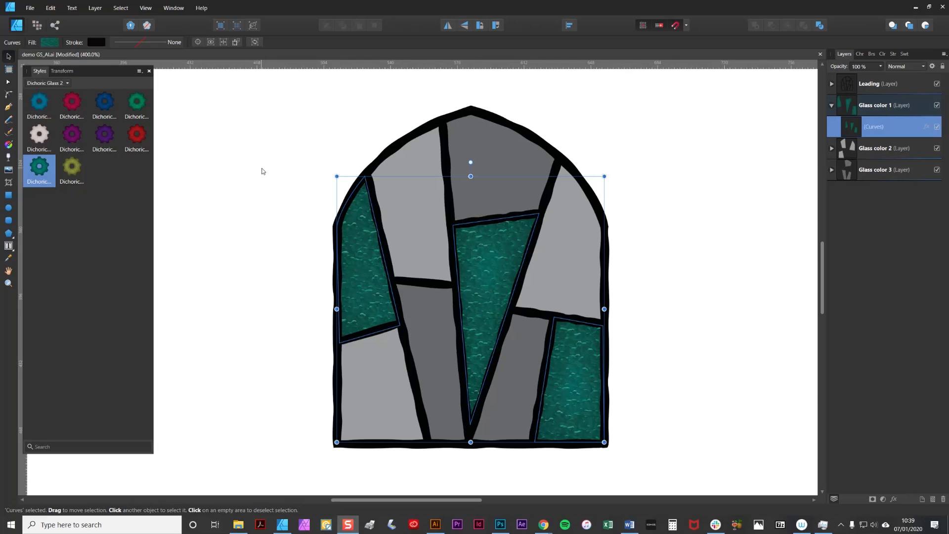
{"action": "mouse_move", "coordinate": [254, 170]}
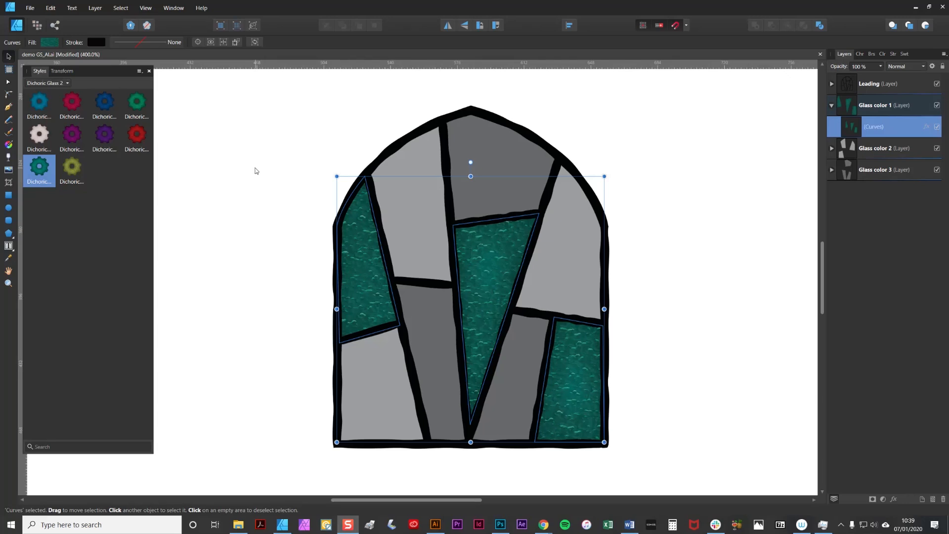
{"action": "mouse_move", "coordinate": [289, 155]}
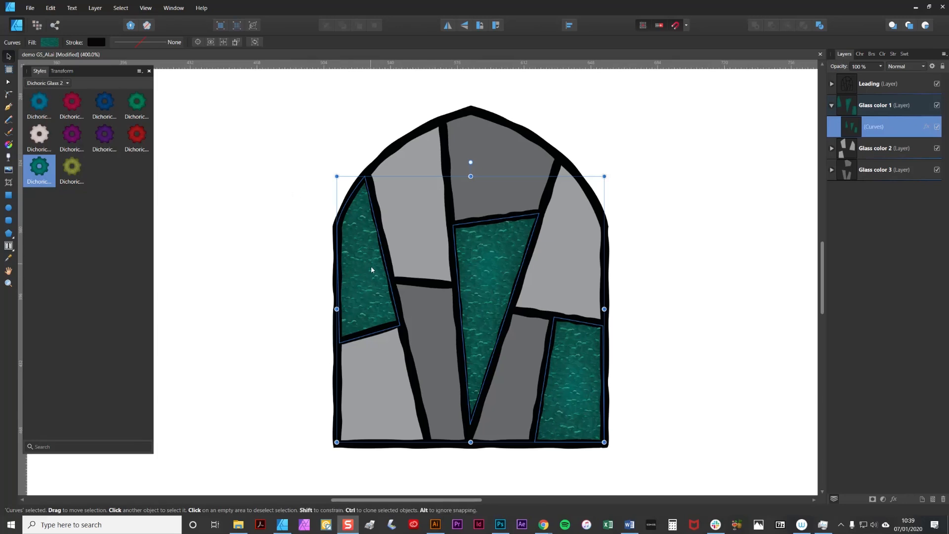
{"action": "mouse_move", "coordinate": [355, 265]}
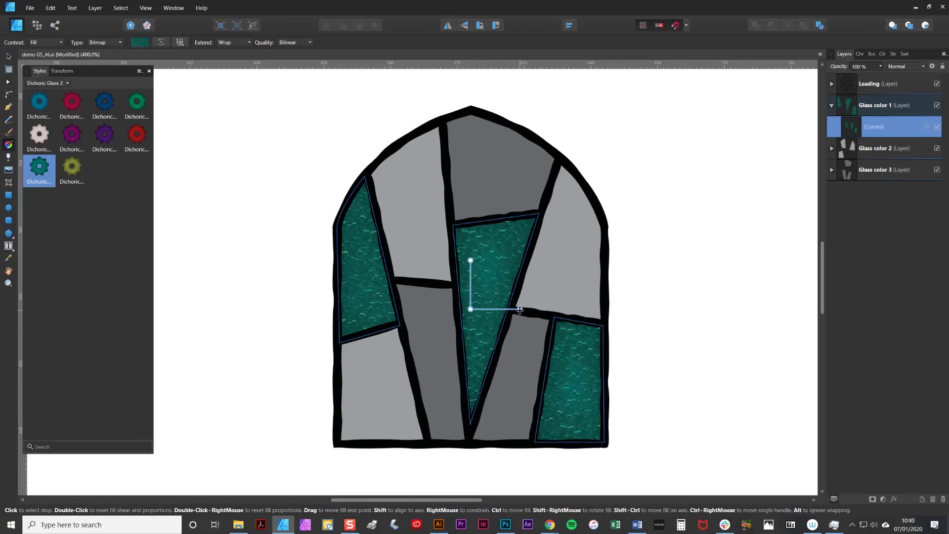
- Stretch the teal fill texture wider and taller with the Fill tool handles
{"action": "left_click_drag", "start_coordinate": [519, 309], "coordinate": [550, 308]}
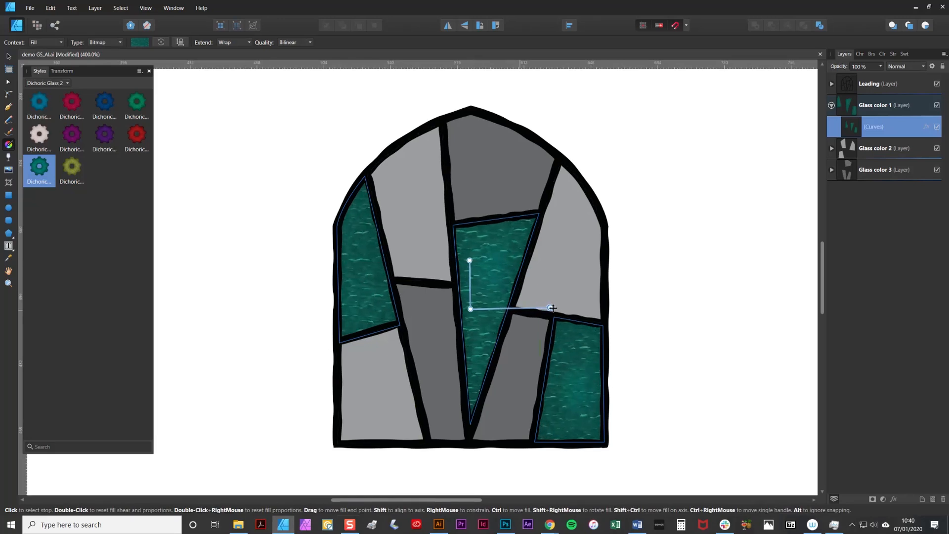
{"action": "left_click_drag", "start_coordinate": [550, 308], "coordinate": [570, 308]}
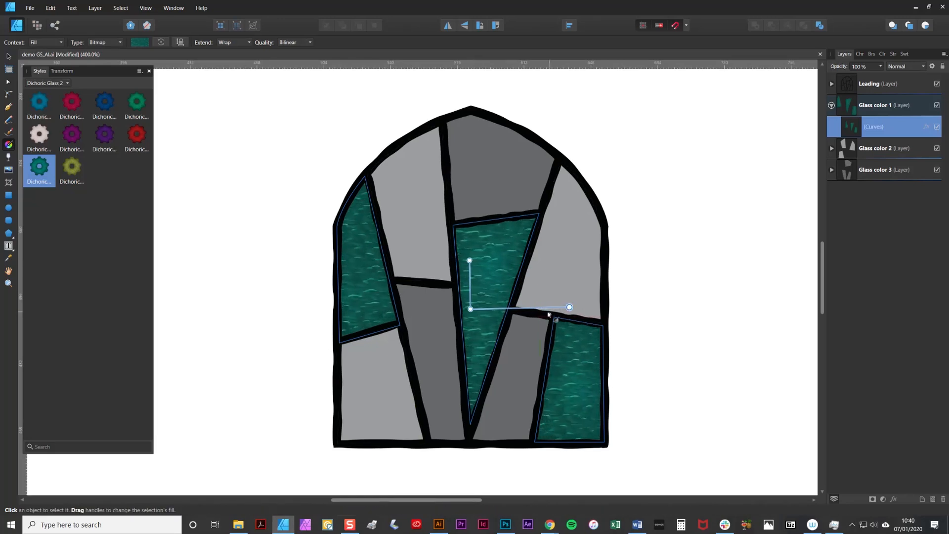
{"action": "left_click_drag", "start_coordinate": [570, 306], "coordinate": [519, 310]}
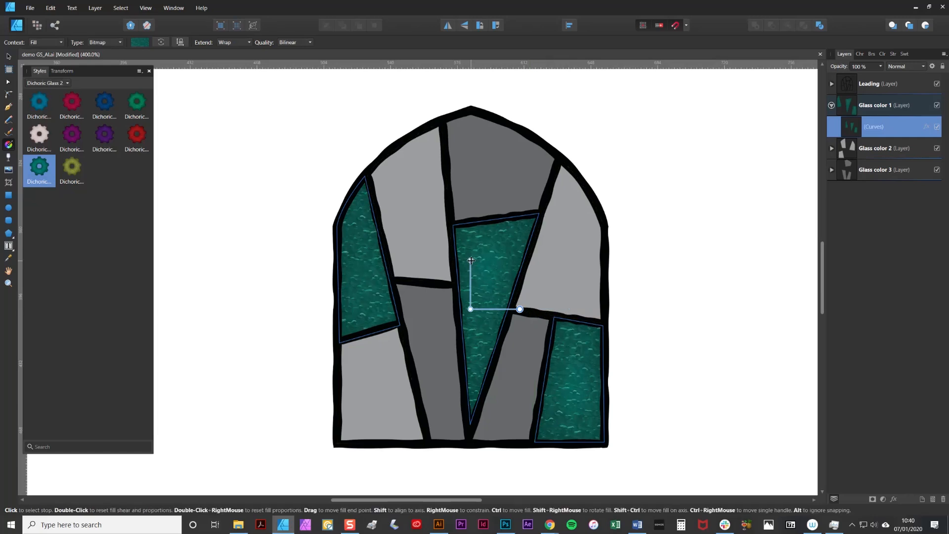
{"action": "left_click_drag", "start_coordinate": [470, 260], "coordinate": [467, 240]}
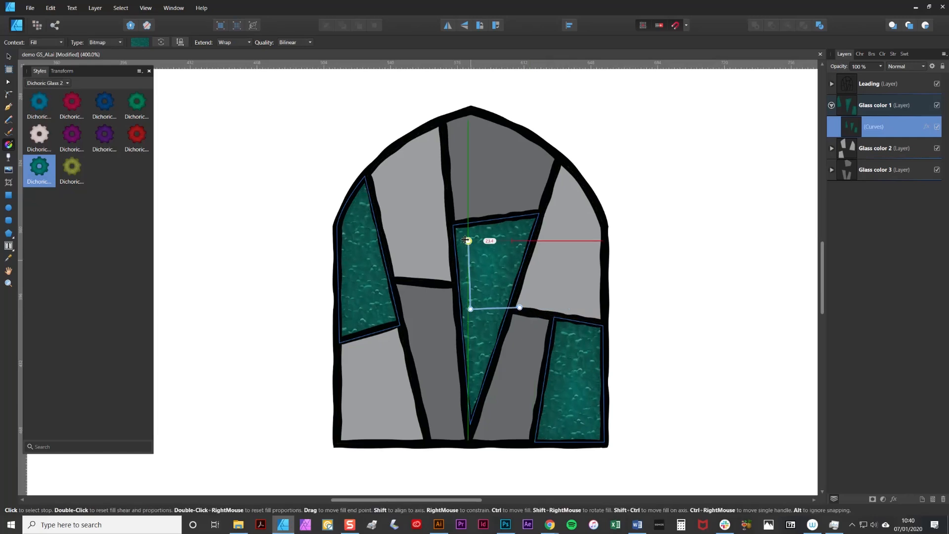
{"action": "left_click_drag", "start_coordinate": [467, 240], "coordinate": [463, 230]}
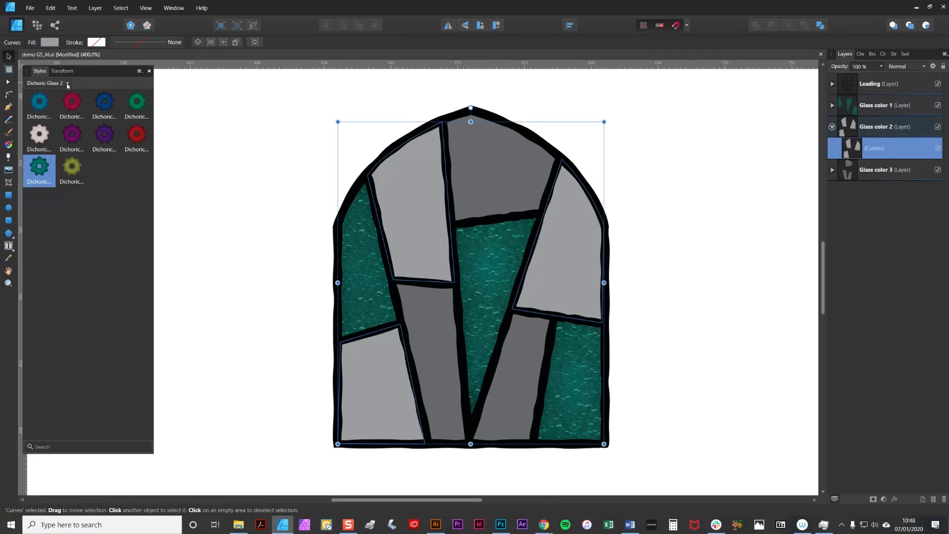
- From the Cathedral Glass 2 category, try orange then apply the red cathedral style to Glass color 2
{"action": "left_click", "coordinate": [68, 83]}
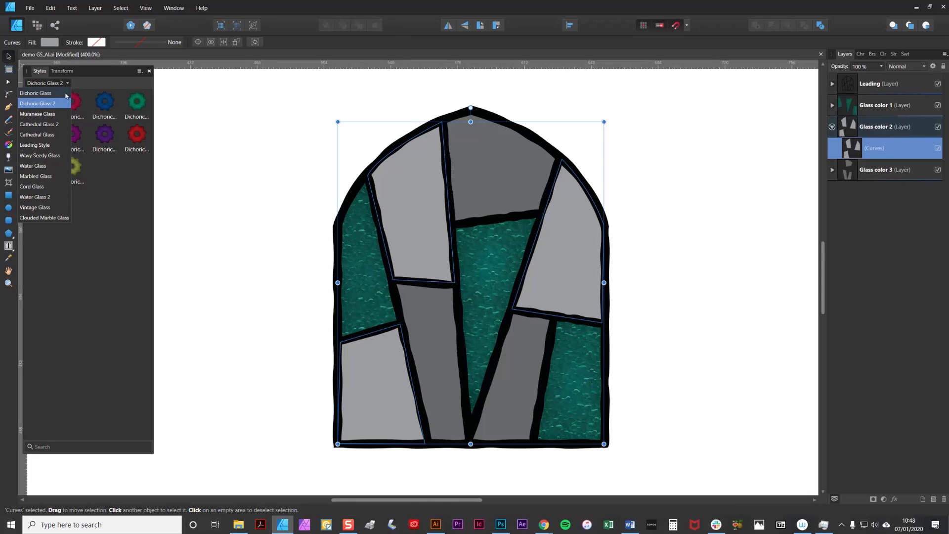
{"action": "left_click", "coordinate": [38, 124]}
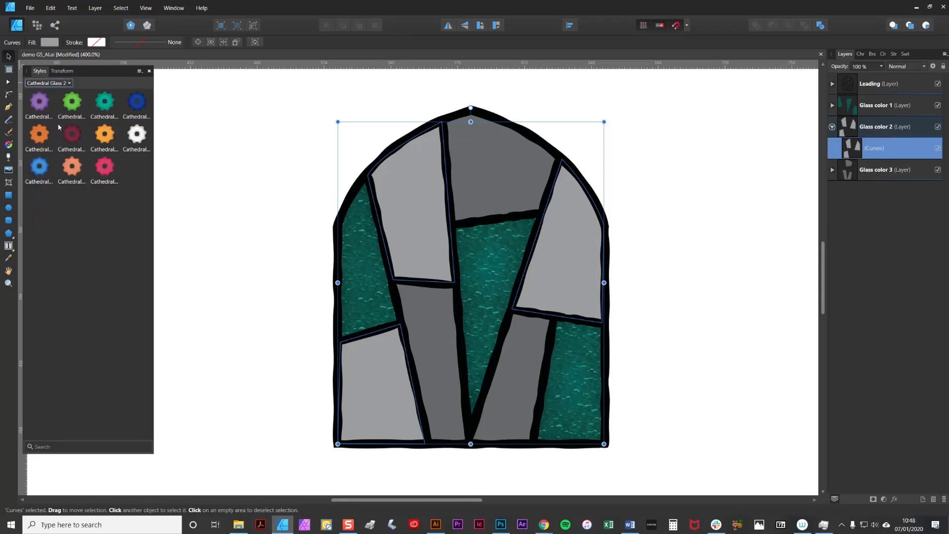
{"action": "left_click", "coordinate": [104, 134]}
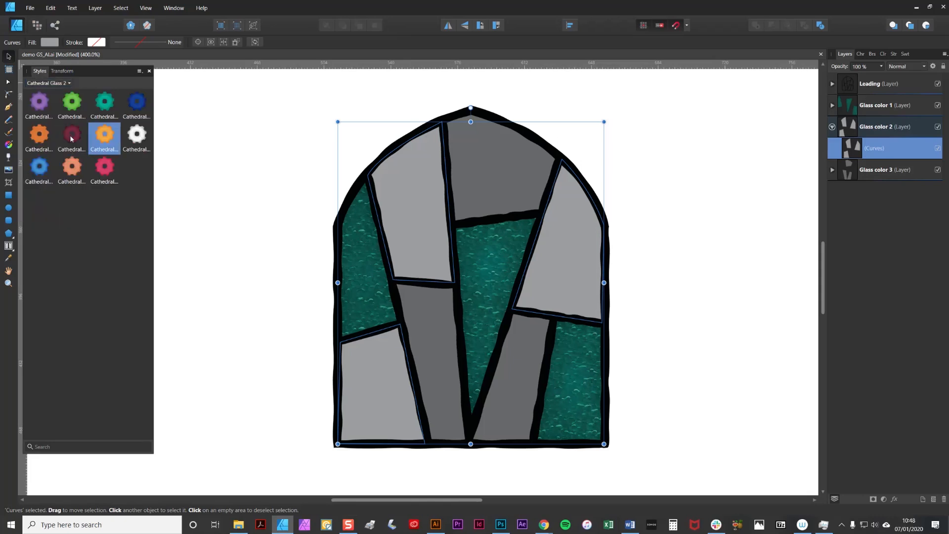
{"action": "left_click", "coordinate": [71, 134]}
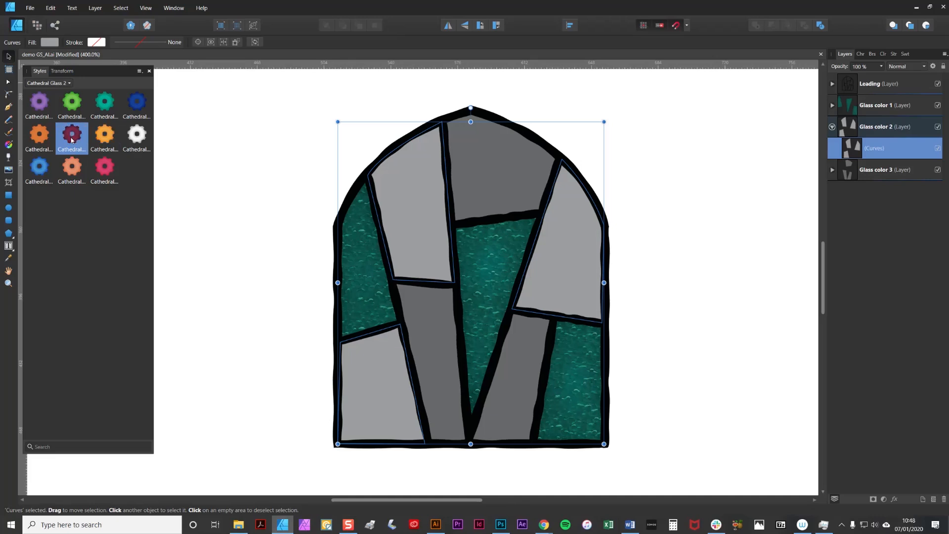
{"action": "left_click", "coordinate": [71, 134]}
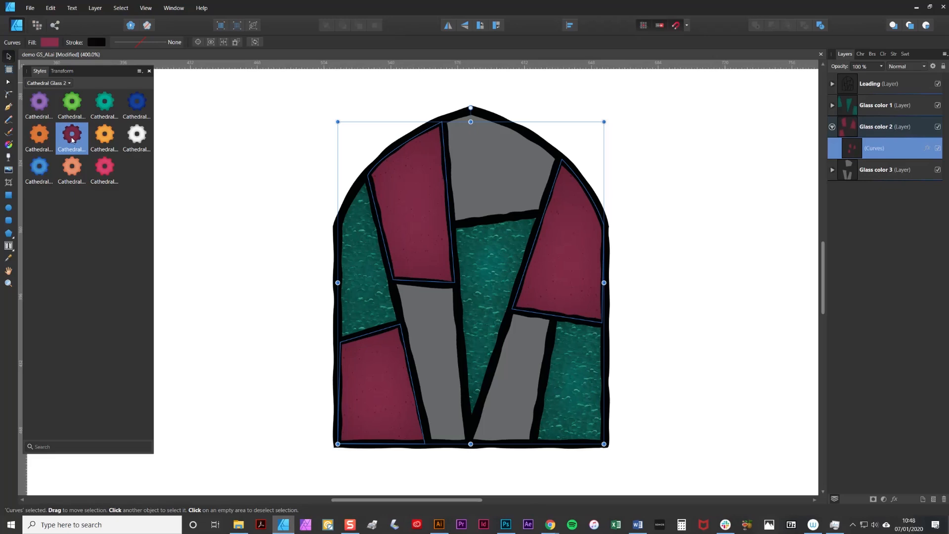
{"action": "mouse_move", "coordinate": [216, 182]}
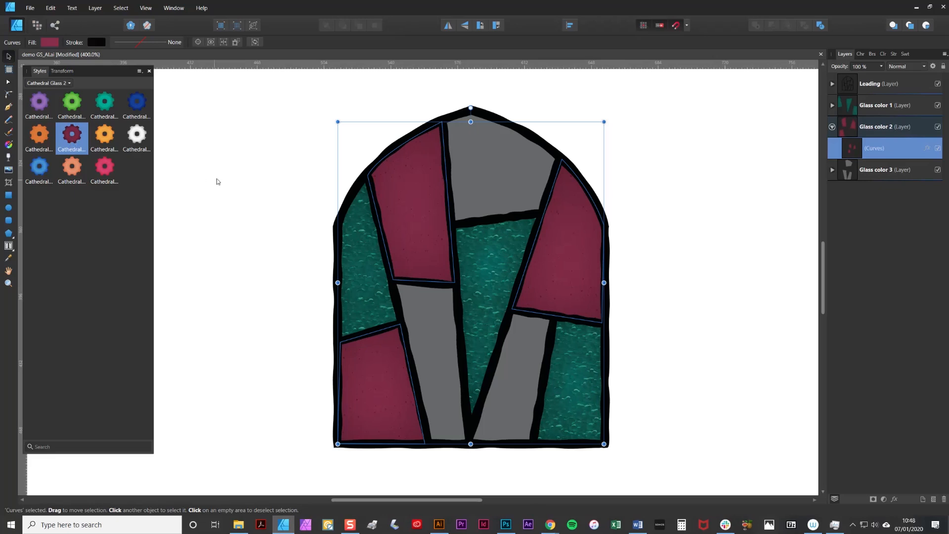
{"action": "mouse_move", "coordinate": [213, 180]}
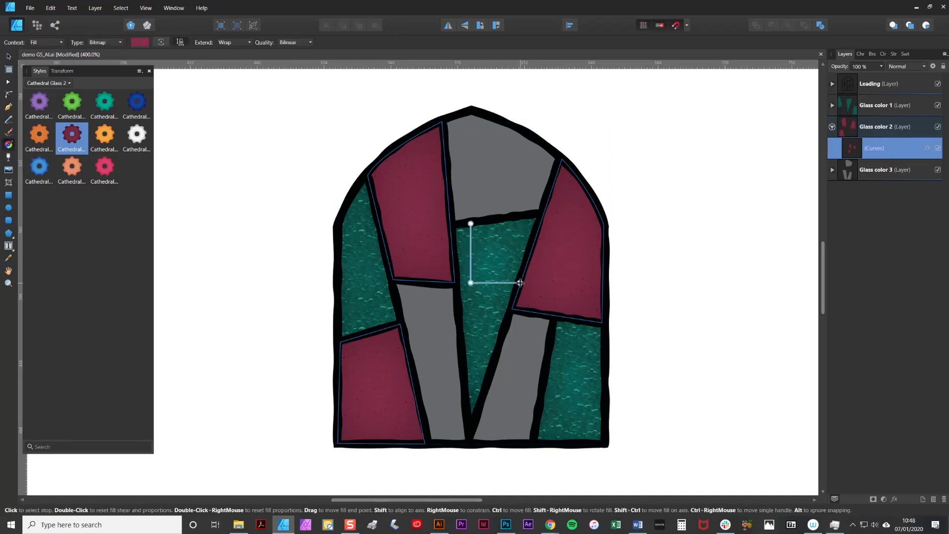
- Stretch the red glass texture wider and taller, then expand Glass color 3 to show its curve
{"action": "left_click_drag", "start_coordinate": [519, 283], "coordinate": [528, 283]}
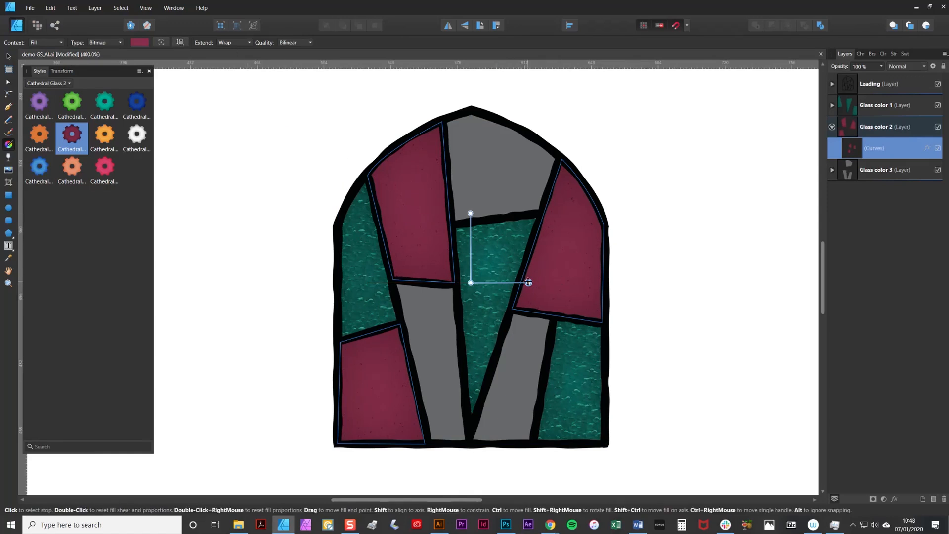
{"action": "left_click_drag", "start_coordinate": [528, 281], "coordinate": [539, 282]}
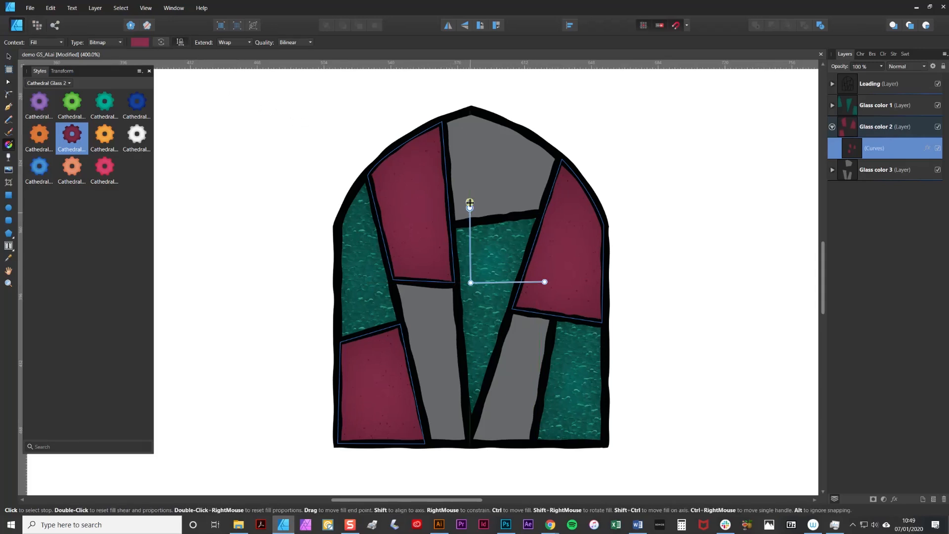
{"action": "left_click_drag", "start_coordinate": [470, 207], "coordinate": [469, 175]}
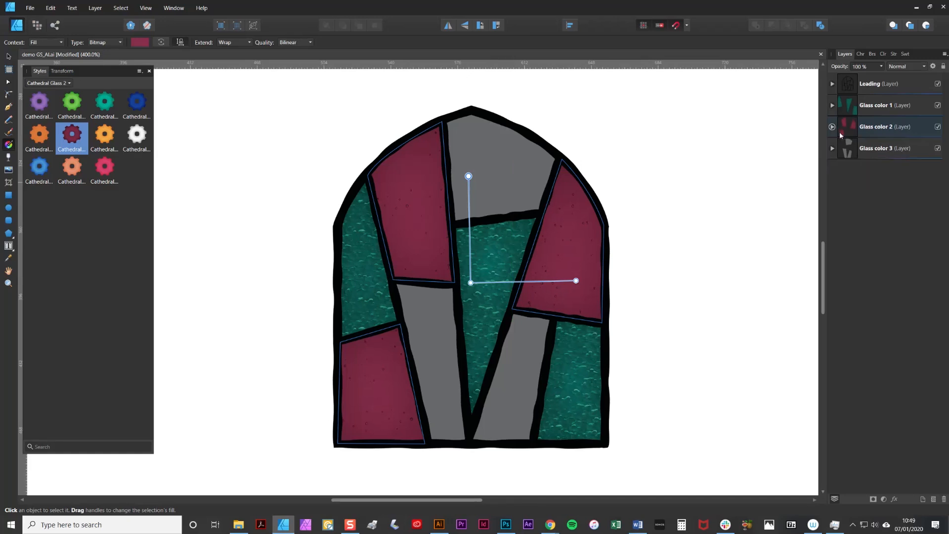
{"action": "left_click", "coordinate": [832, 147]}
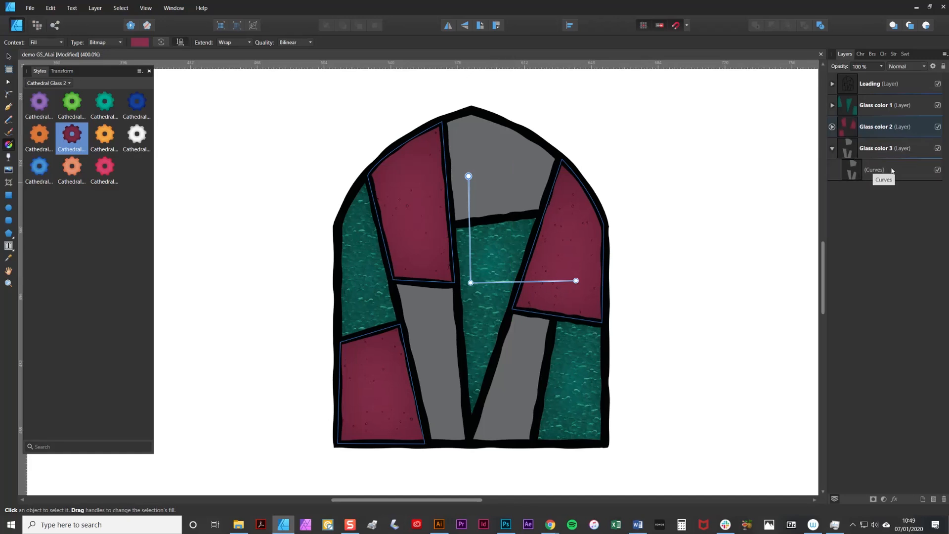
- Apply the orange Wavy Seedy Glass style to the selected Glass color 3 curves
{"action": "left_click", "coordinate": [874, 169]}
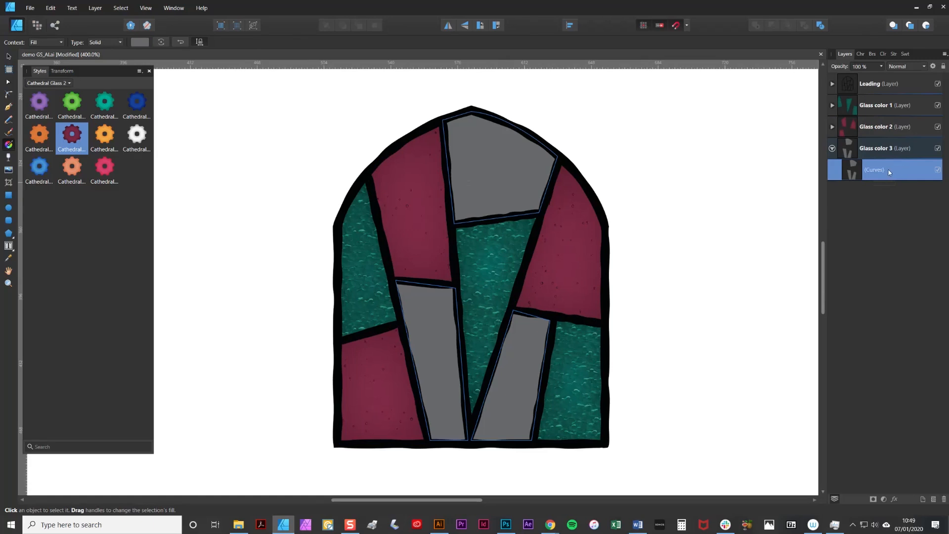
{"action": "left_click", "coordinate": [68, 83]}
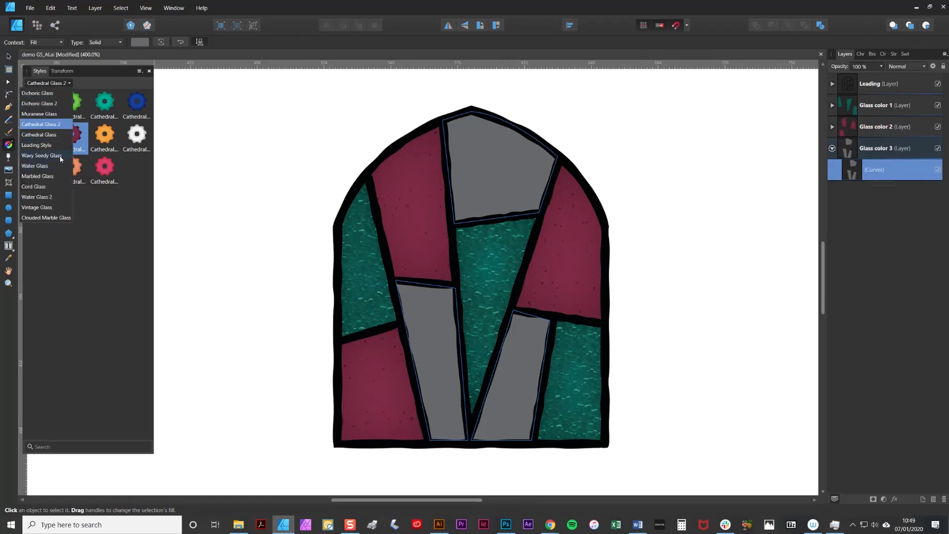
{"action": "left_click", "coordinate": [40, 155]}
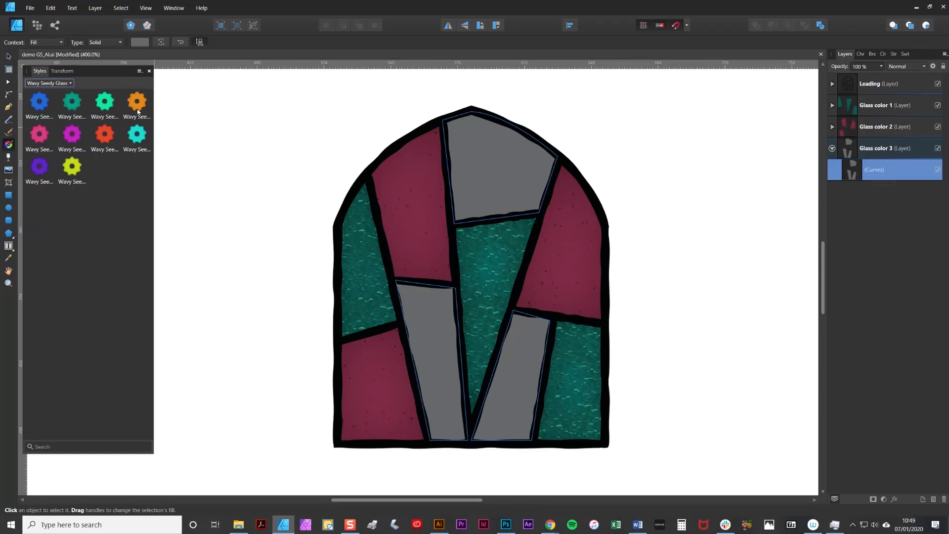
{"action": "left_click", "coordinate": [136, 101]}
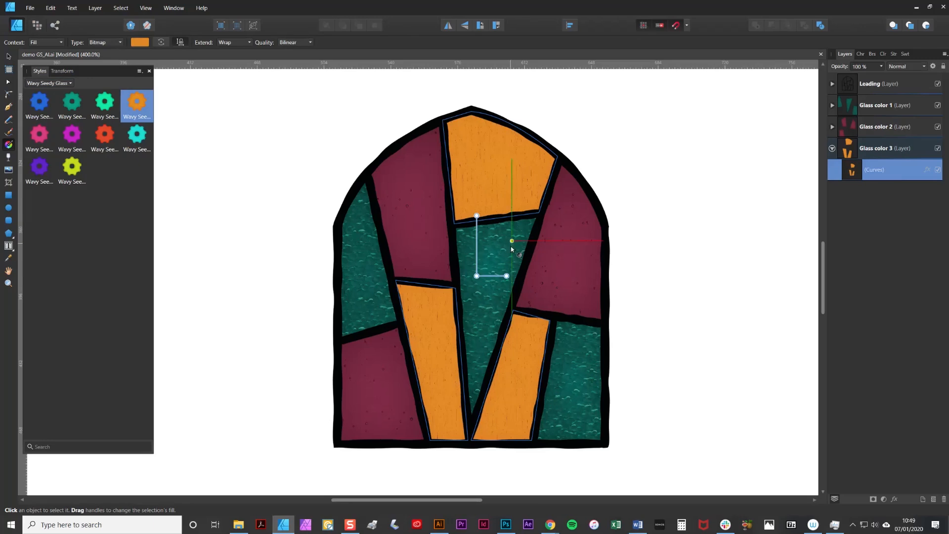
- Enlarge the orange glass texture by dragging its fill handles outward
{"action": "left_click_drag", "start_coordinate": [511, 242], "coordinate": [502, 280]}
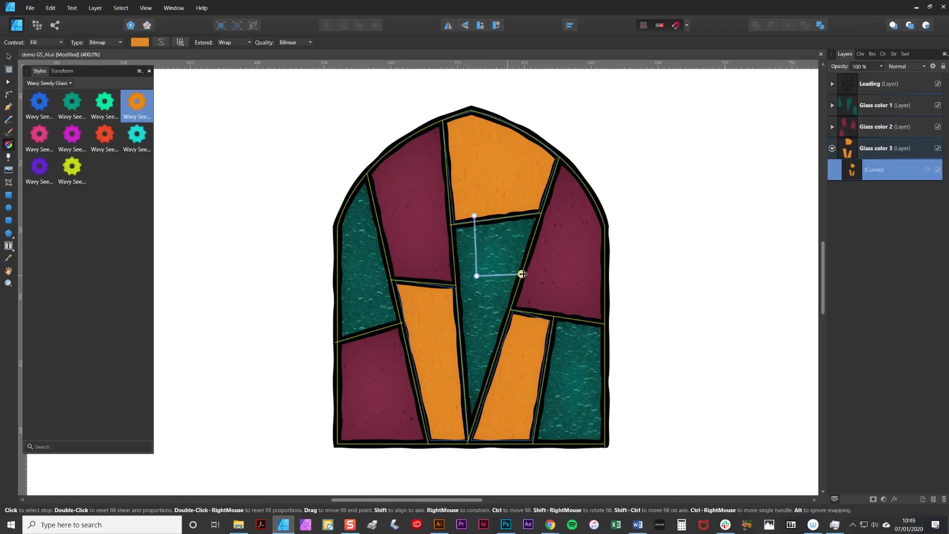
{"action": "left_click_drag", "start_coordinate": [522, 274], "coordinate": [530, 276]}
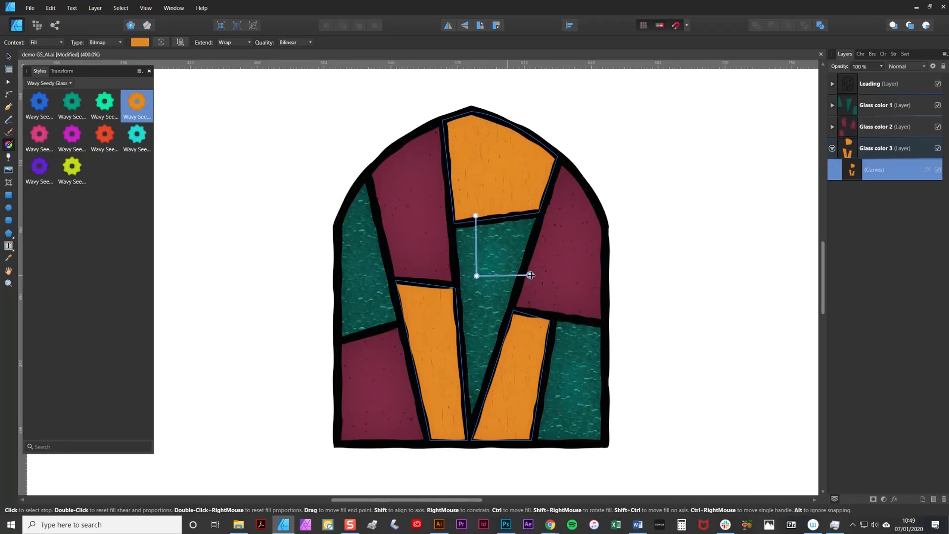
{"action": "left_click_drag", "start_coordinate": [530, 276], "coordinate": [534, 276]}
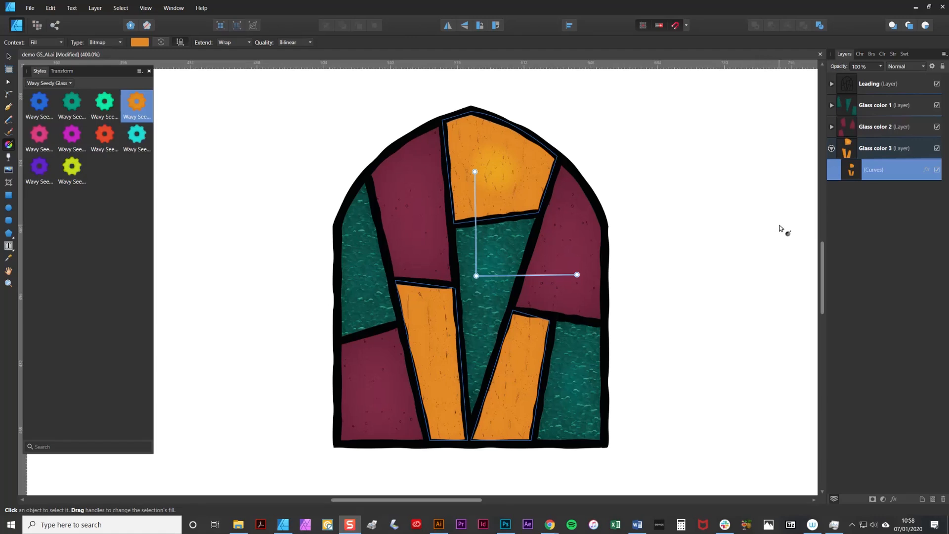
{"action": "mouse_move", "coordinate": [799, 225]}
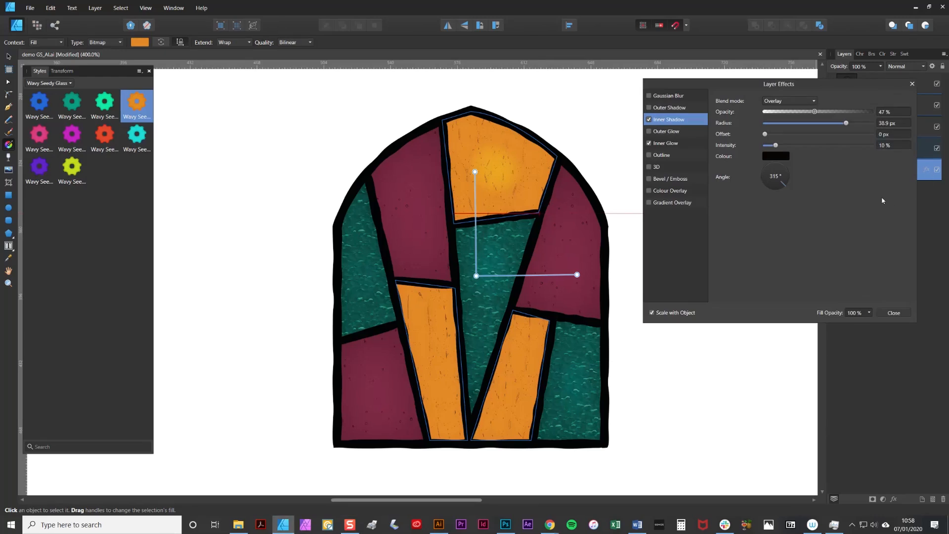
{"action": "mouse_move", "coordinate": [820, 88]}
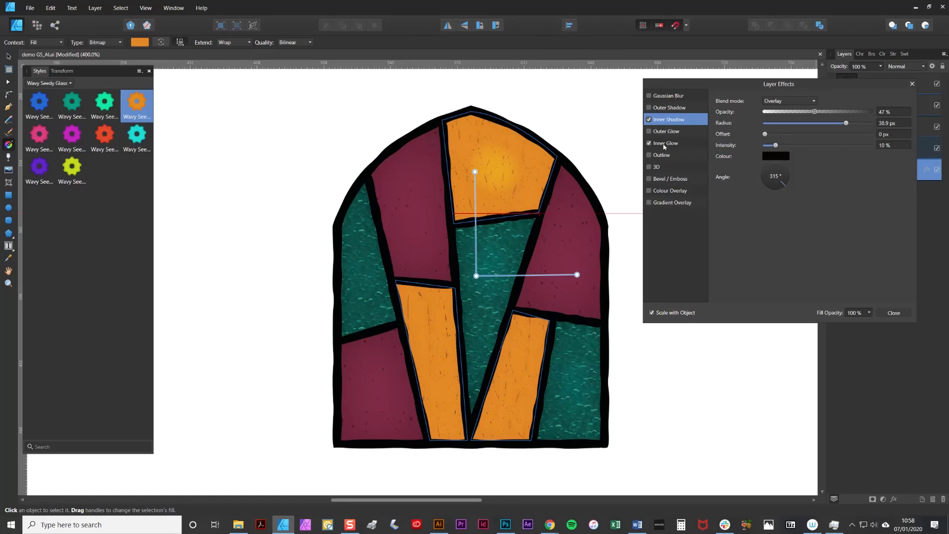
{"action": "mouse_move", "coordinate": [678, 145]}
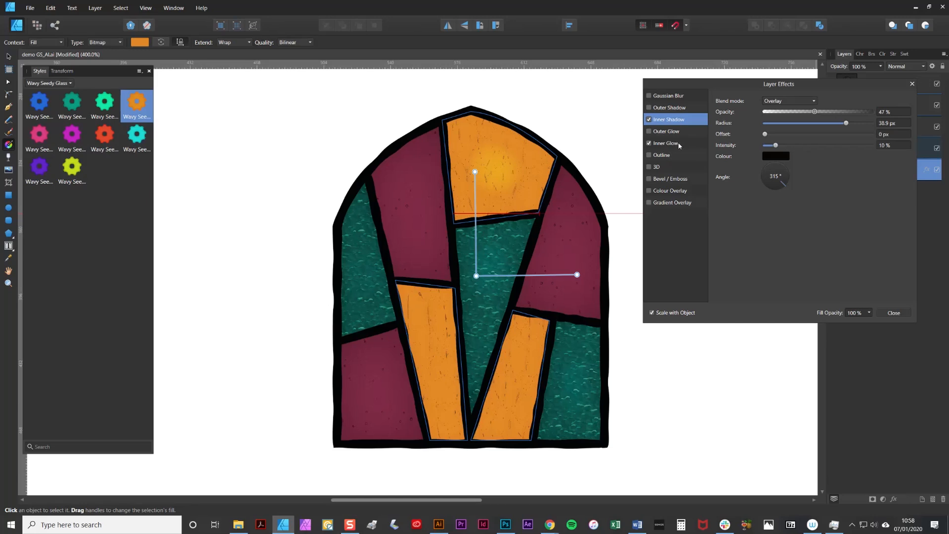
- Lower the orange glass Inner Glow intensity to about 38%
{"action": "left_click", "coordinate": [666, 142]}
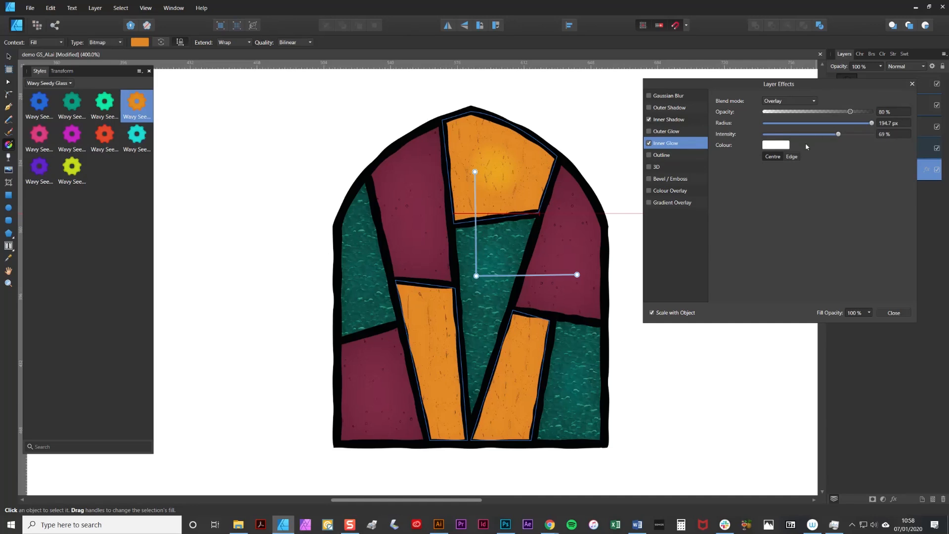
{"action": "mouse_move", "coordinate": [826, 167]}
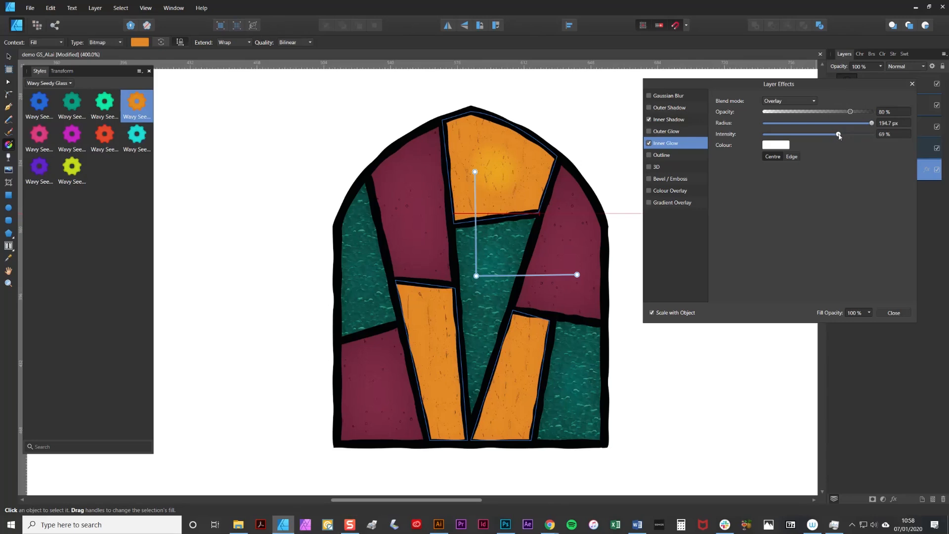
{"action": "left_click_drag", "start_coordinate": [839, 133], "coordinate": [823, 134]}
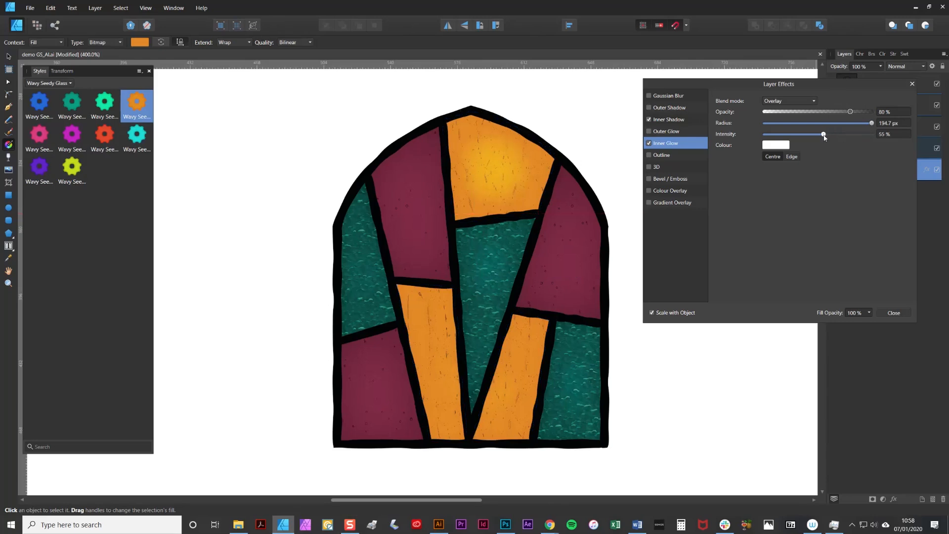
{"action": "left_click_drag", "start_coordinate": [823, 134], "coordinate": [809, 133]}
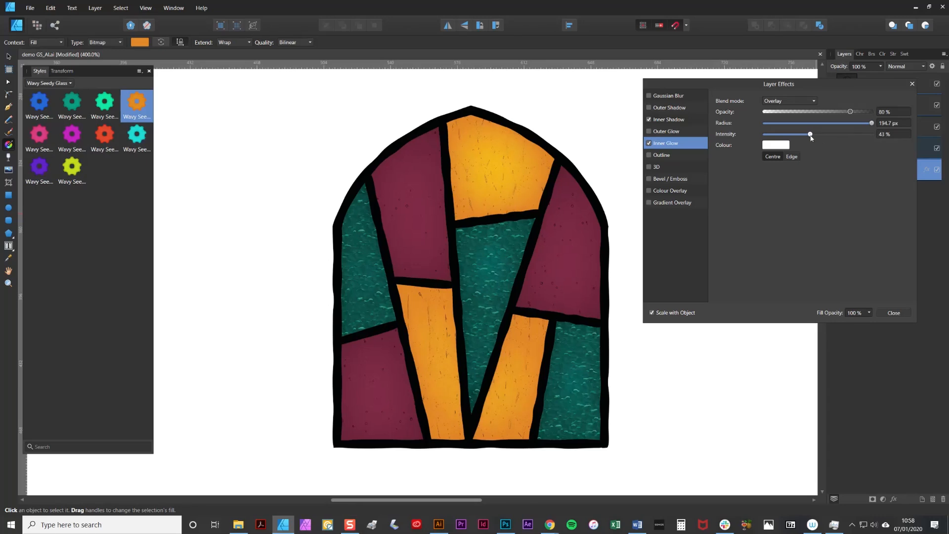
{"action": "left_click_drag", "start_coordinate": [809, 133], "coordinate": [804, 134]}
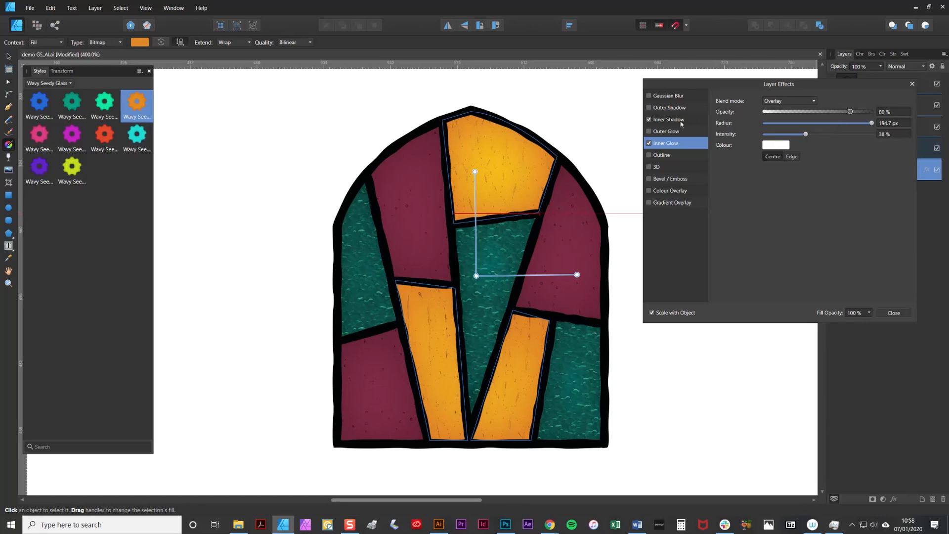
{"action": "mouse_move", "coordinate": [689, 122]}
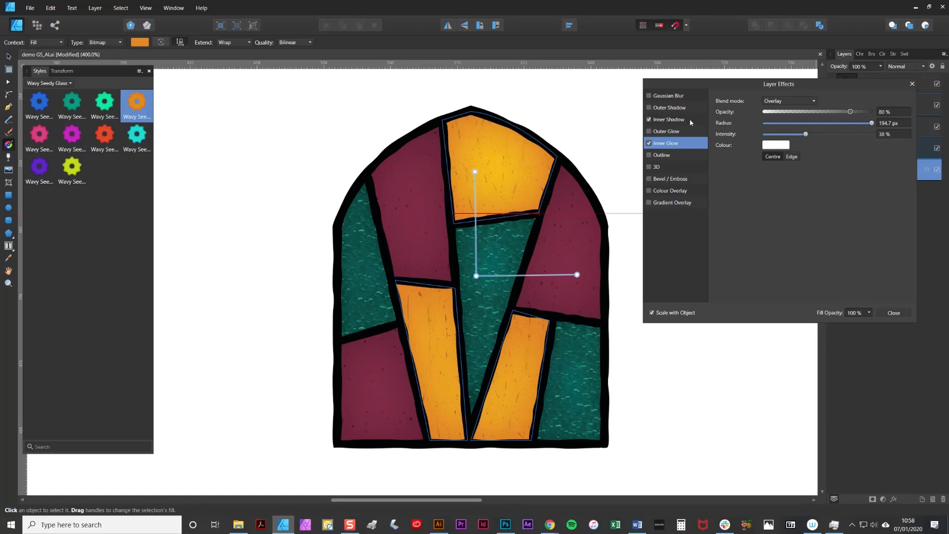
- Raise the Inner Shadow intensity to about 77% and close Layer Effects
{"action": "left_click", "coordinate": [669, 120]}
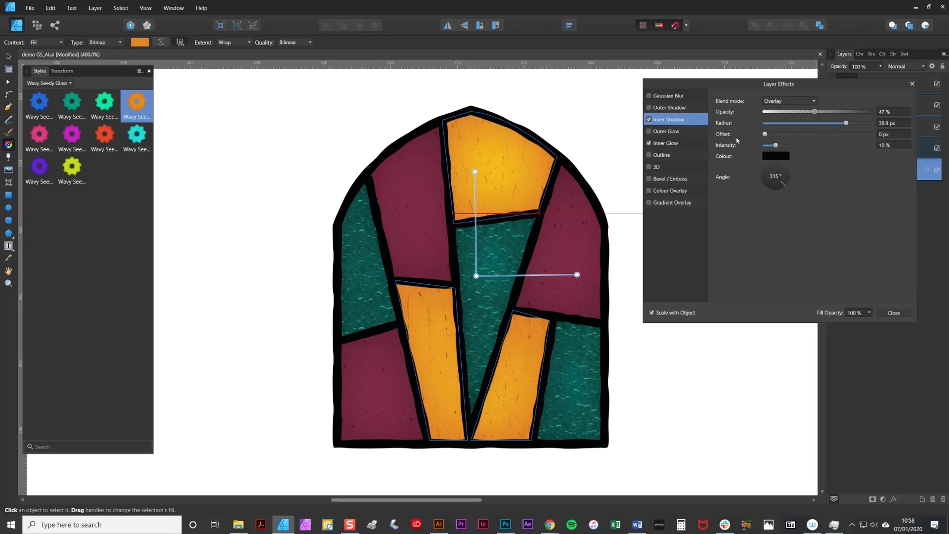
{"action": "left_click_drag", "start_coordinate": [775, 145], "coordinate": [780, 146]}
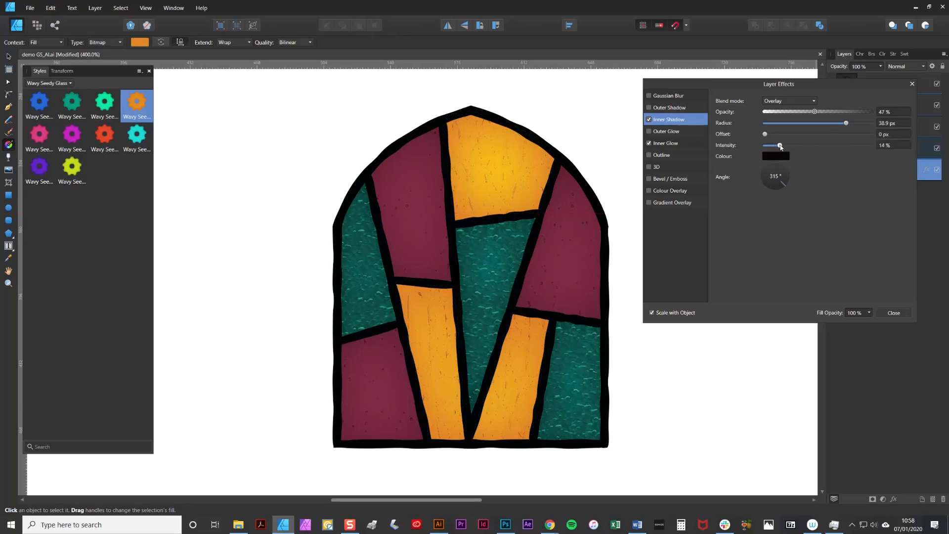
{"action": "left_click_drag", "start_coordinate": [779, 145], "coordinate": [857, 146]}
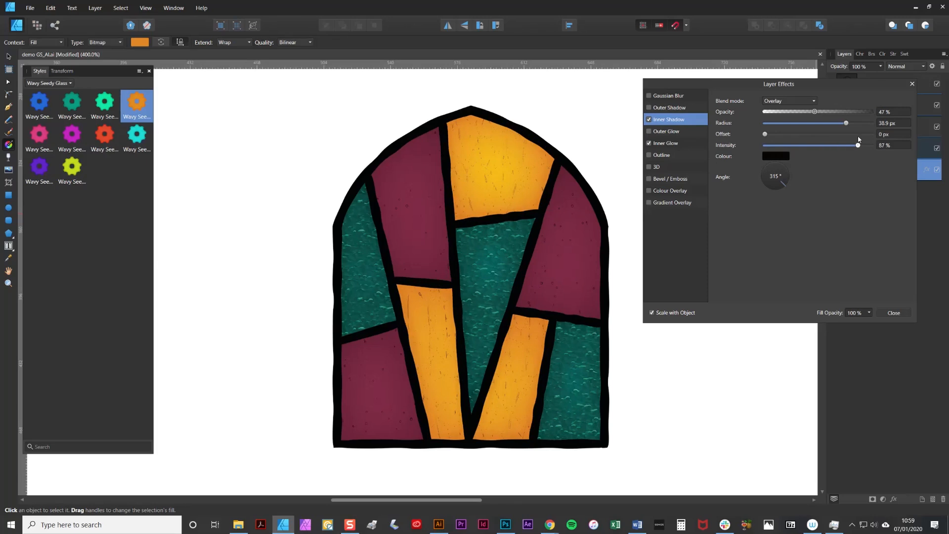
{"action": "left_click_drag", "start_coordinate": [857, 145], "coordinate": [859, 144]}
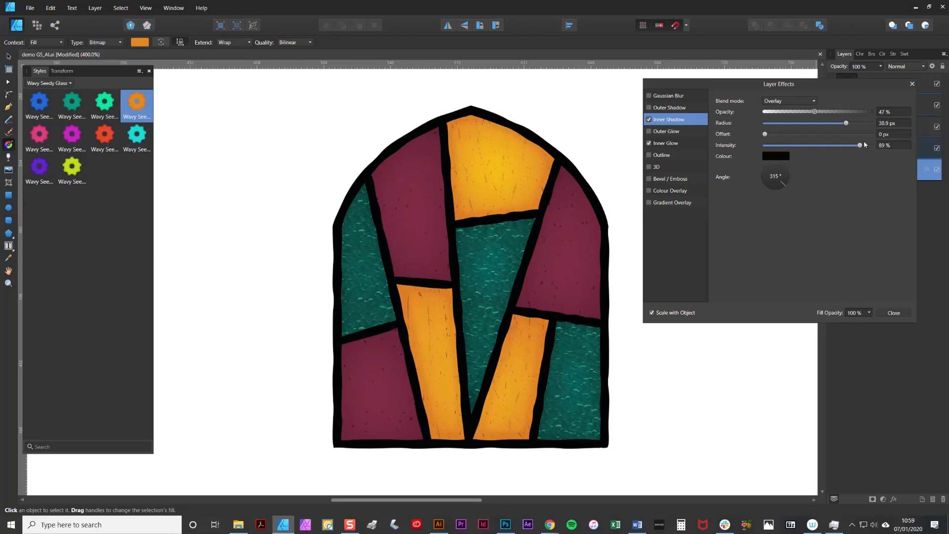
{"action": "left_click_drag", "start_coordinate": [859, 145], "coordinate": [849, 145]}
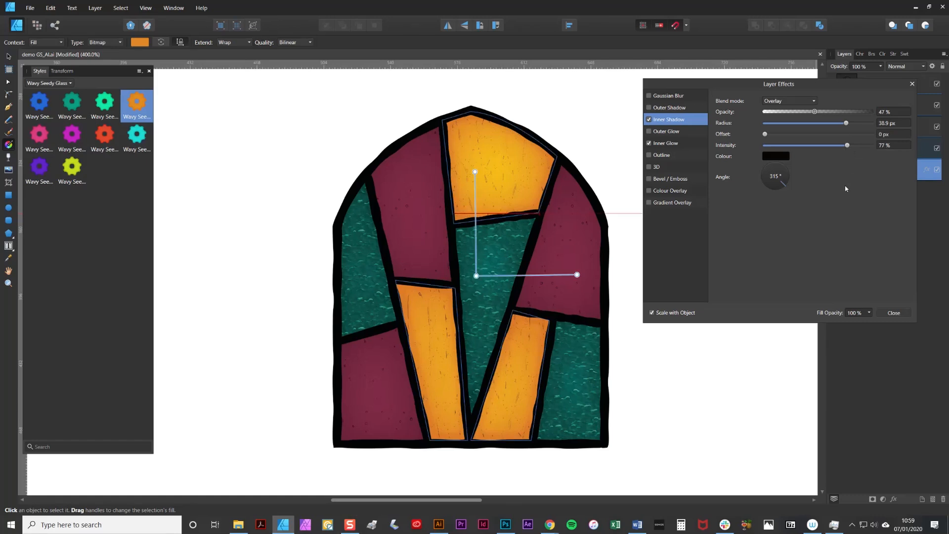
{"action": "mouse_move", "coordinate": [886, 256]}
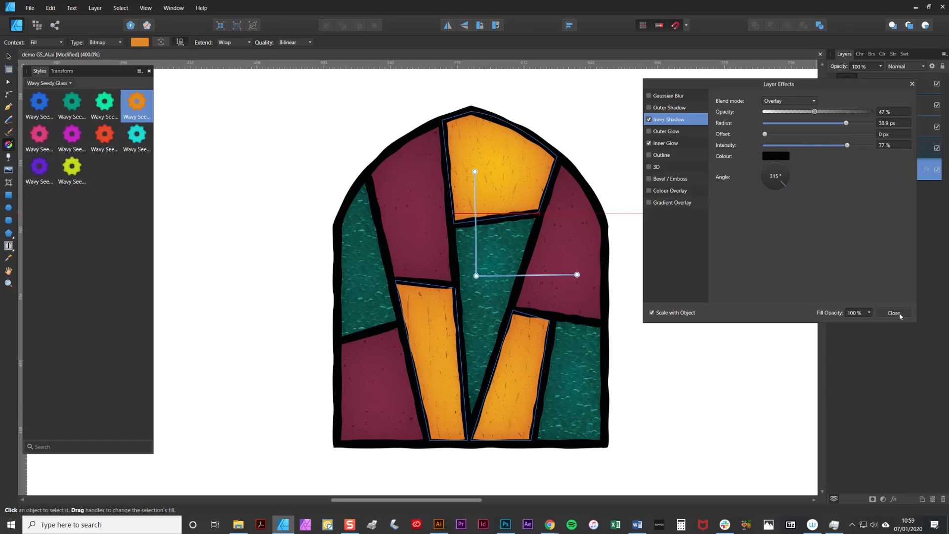
{"action": "left_click", "coordinate": [893, 312]}
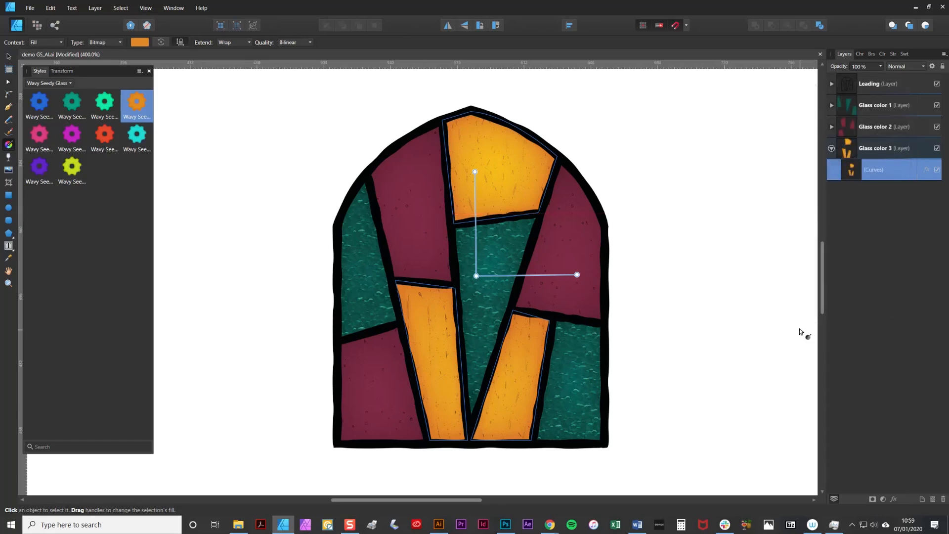
- Tune the red glass Inner Glow to 89% opacity and 37% intensity and confirm
{"action": "left_click_drag", "start_coordinate": [576, 275], "coordinate": [798, 325]}
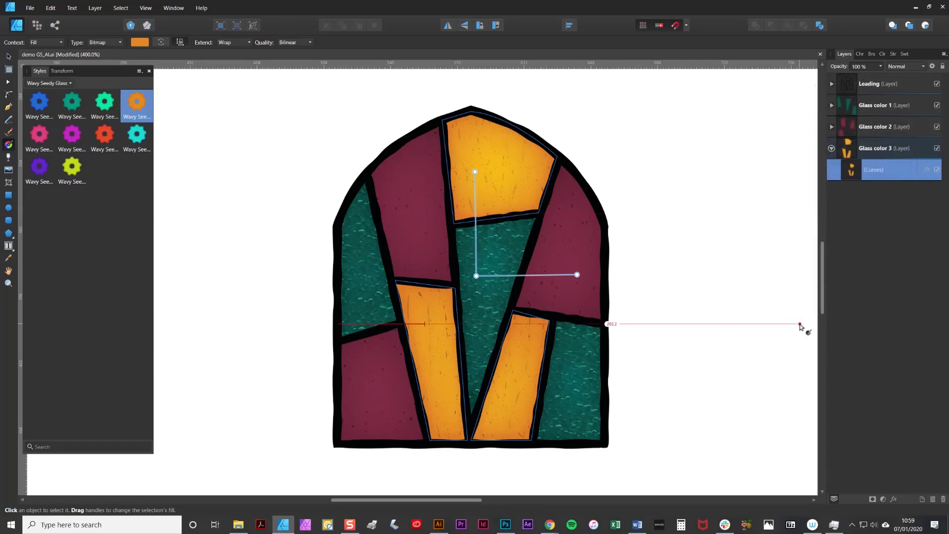
{"action": "left_click_drag", "start_coordinate": [798, 324], "coordinate": [756, 201]}
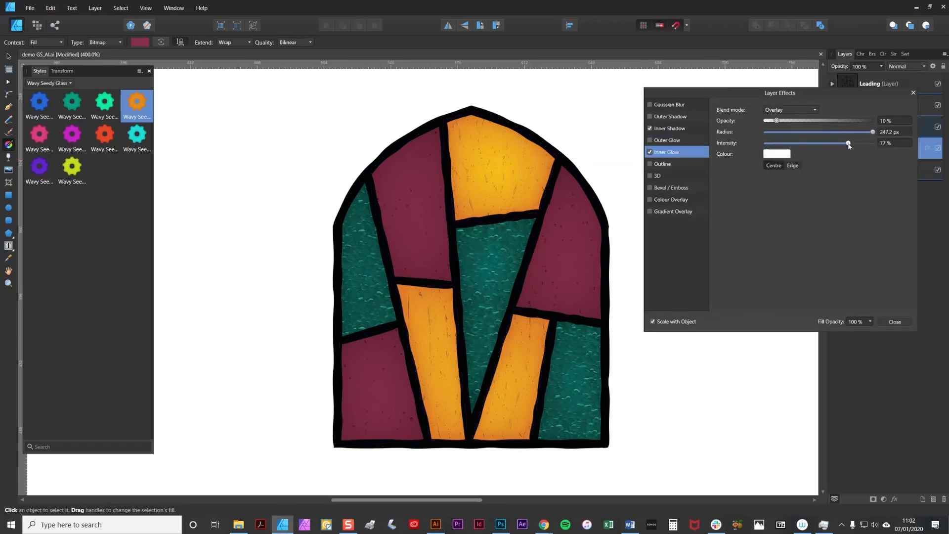
{"action": "left_click_drag", "start_coordinate": [777, 120], "coordinate": [856, 121]}
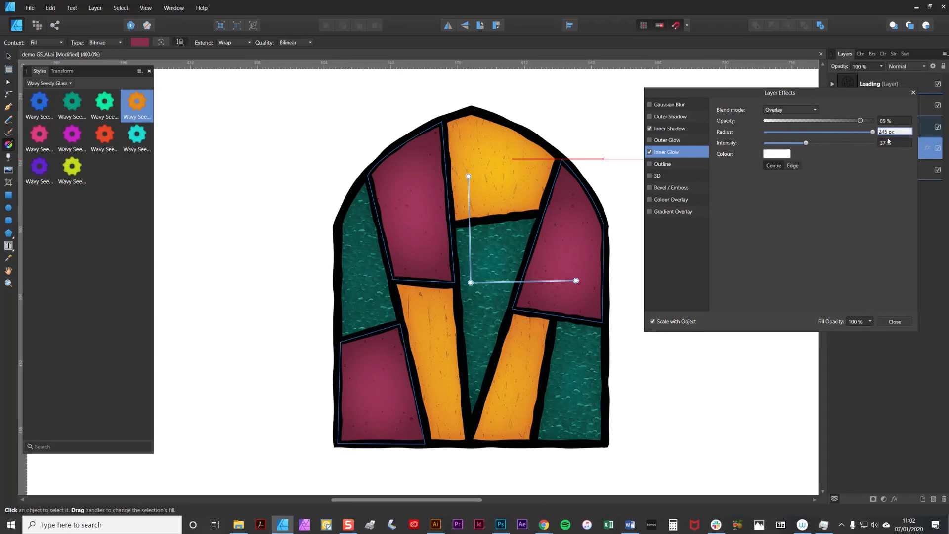
{"action": "left_click", "coordinate": [669, 128]}
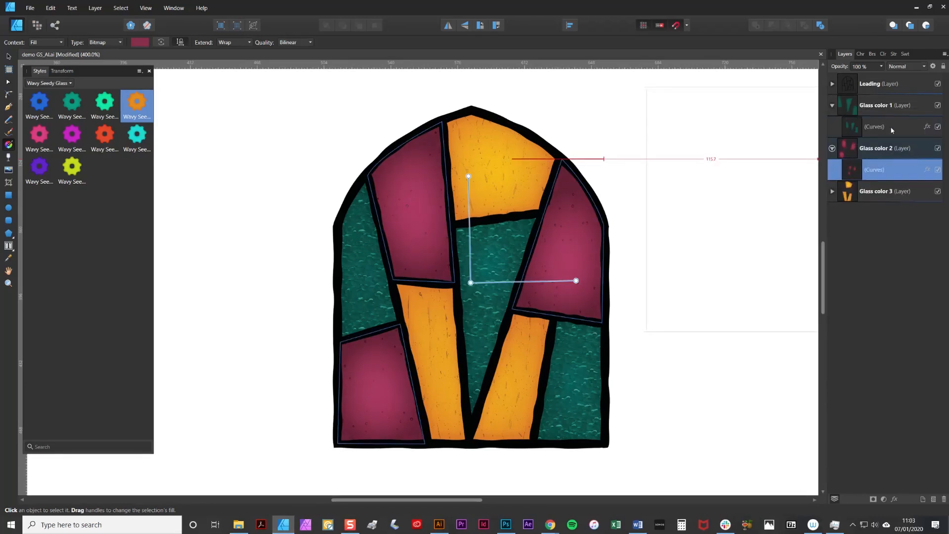
- Select the teal Glass color 1 curves and adjust their Inner Shadow
{"action": "left_click", "coordinate": [926, 127]}
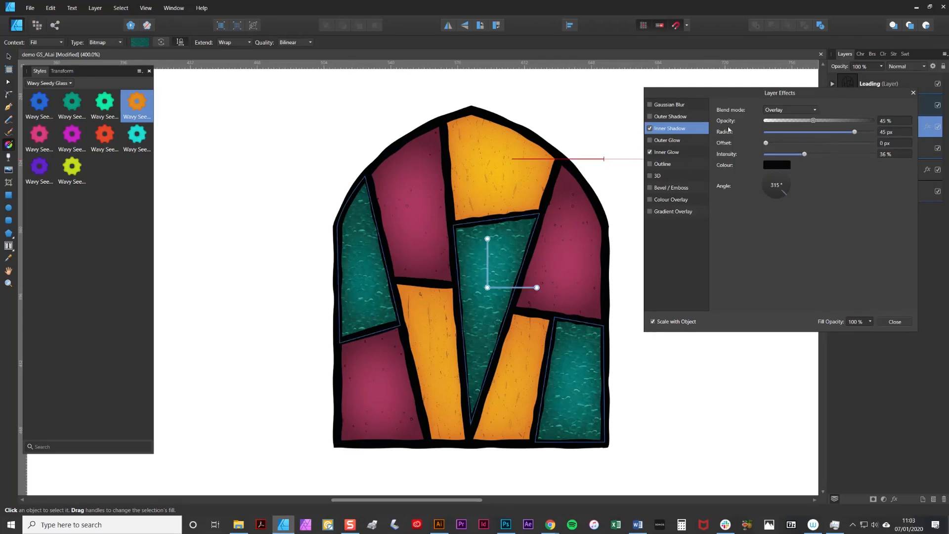
{"action": "left_click", "coordinate": [894, 321]}
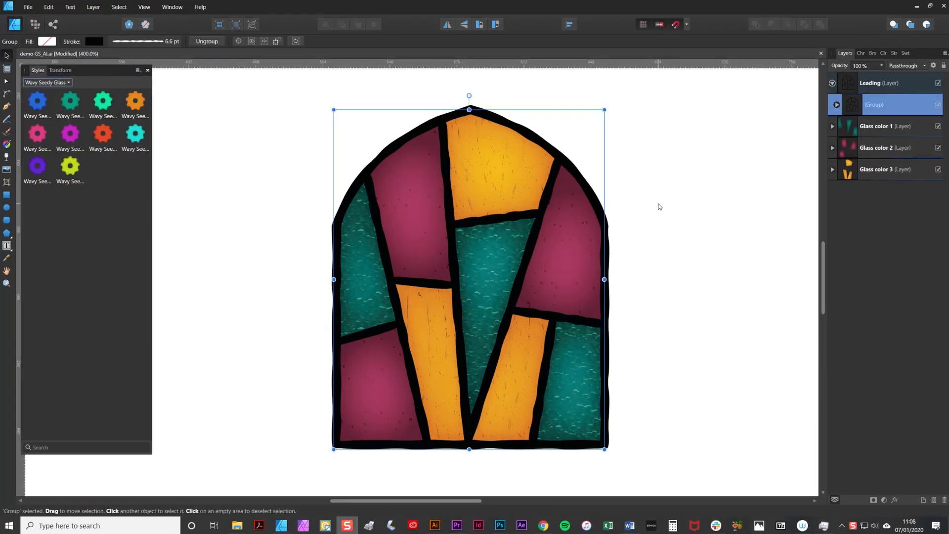
{"action": "mouse_move", "coordinate": [621, 107]}
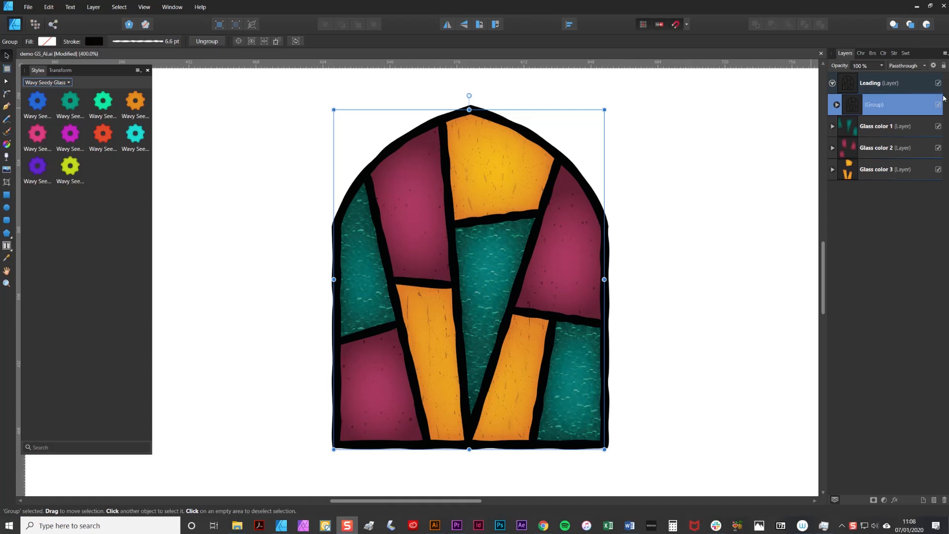
{"action": "mouse_move", "coordinate": [678, 138]}
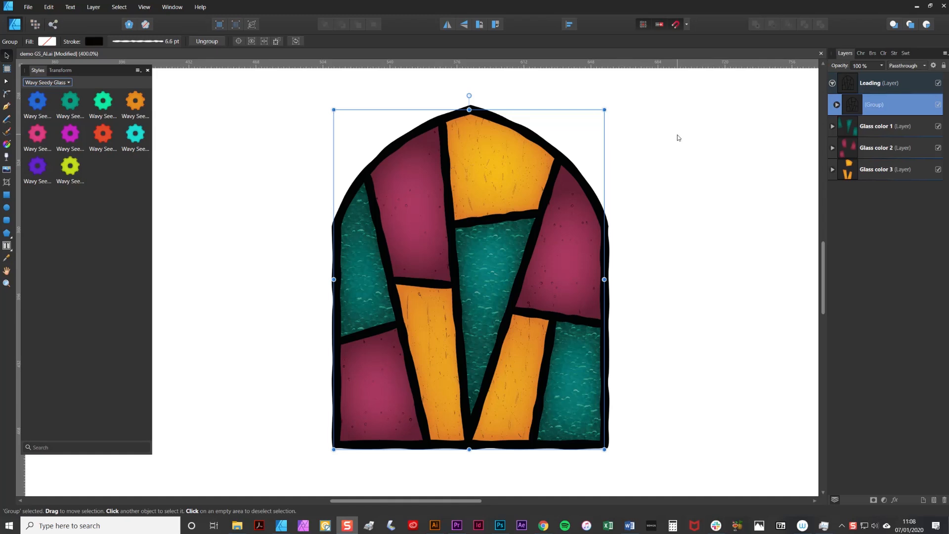
{"action": "mouse_move", "coordinate": [65, 88]}
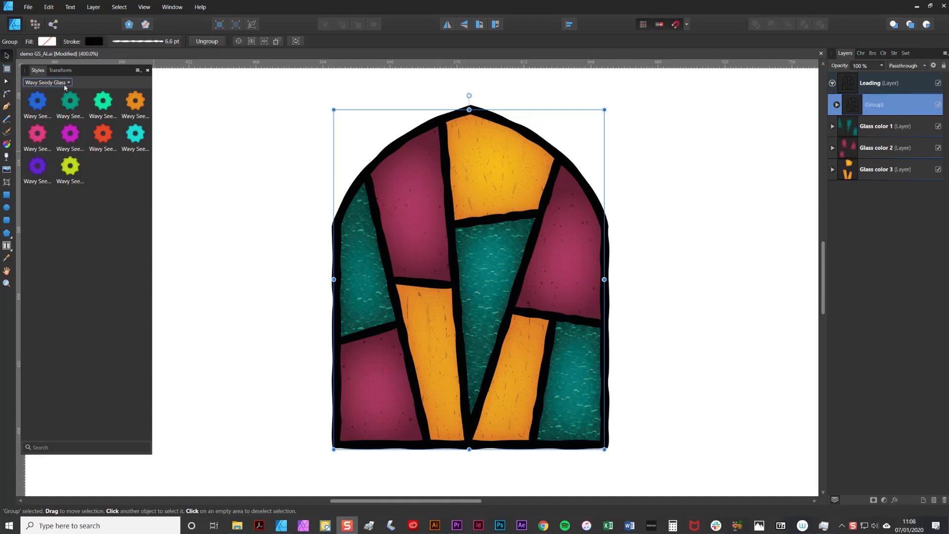
- Choose the Leading Style category and apply its preset to the leading group
{"action": "left_click", "coordinate": [47, 82]}
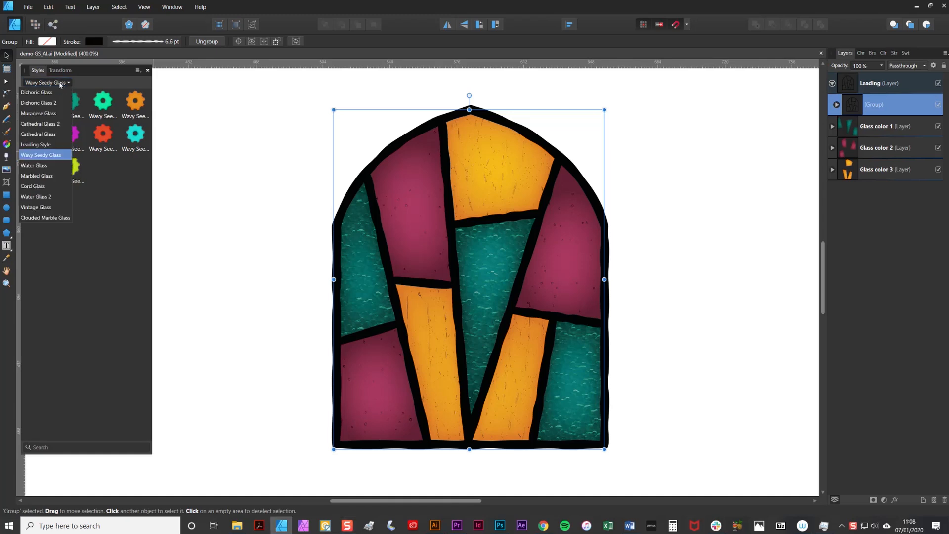
{"action": "left_click", "coordinate": [35, 144]}
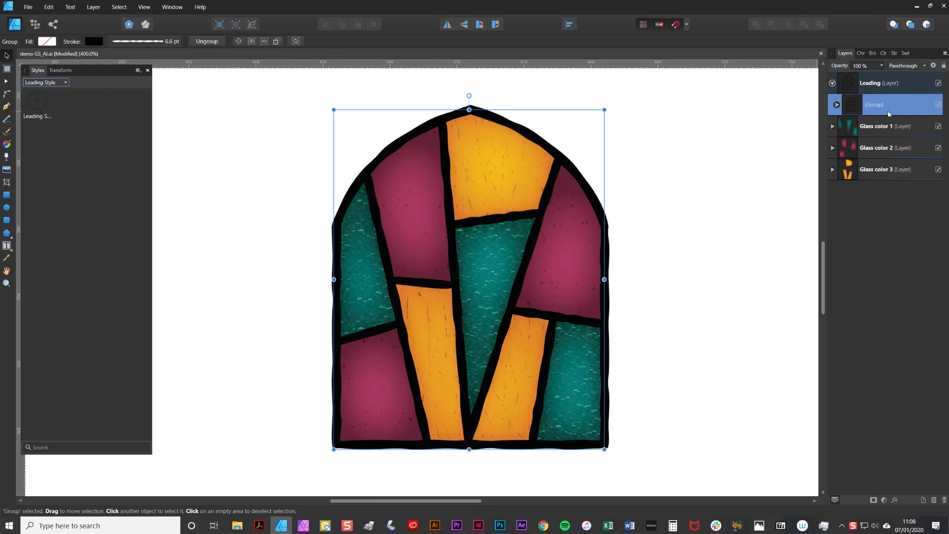
{"action": "mouse_move", "coordinate": [45, 106]}
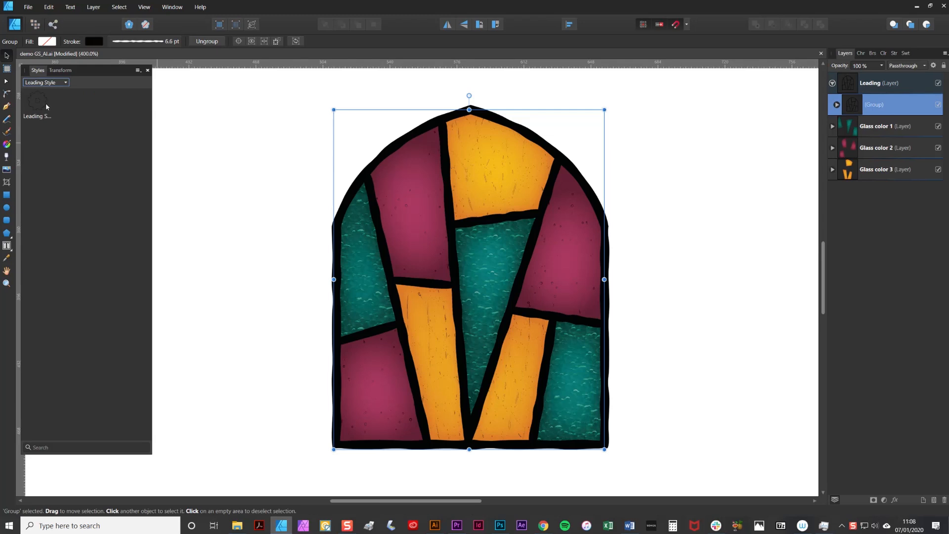
{"action": "left_click", "coordinate": [36, 102]}
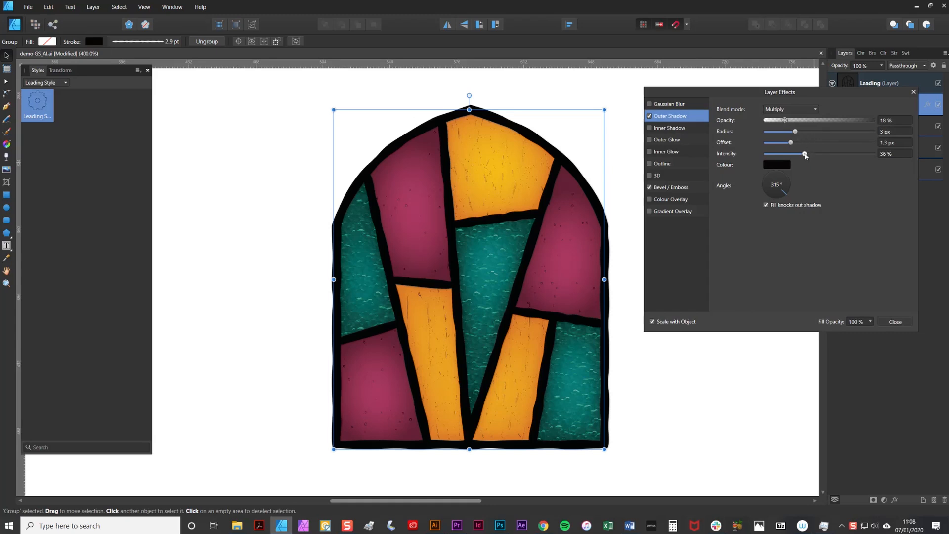
- Set the leading's Outer Shadow to 44% intensity, 14 px radius, and Bevel/Emboss radius 0.5 px
{"action": "left_click_drag", "start_coordinate": [795, 131], "coordinate": [798, 131]}
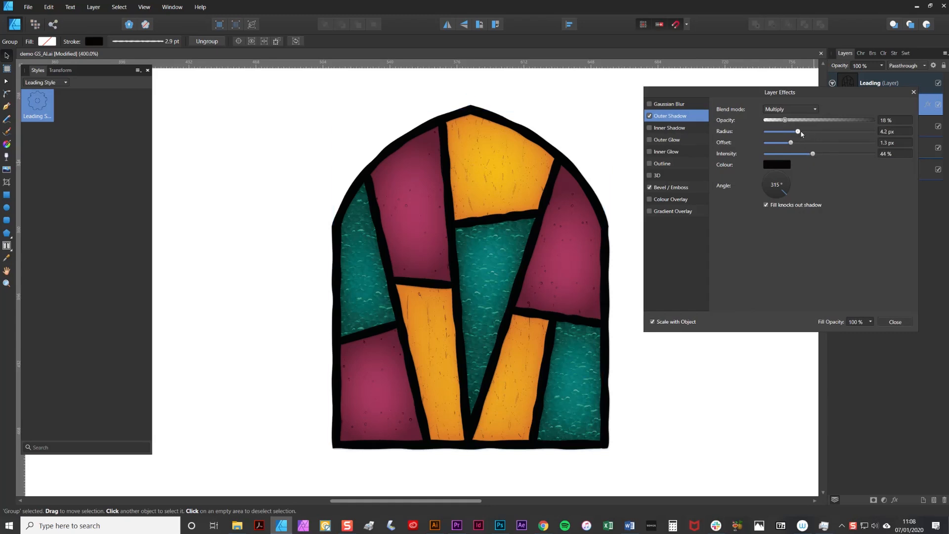
{"action": "left_click_drag", "start_coordinate": [798, 131], "coordinate": [817, 132]}
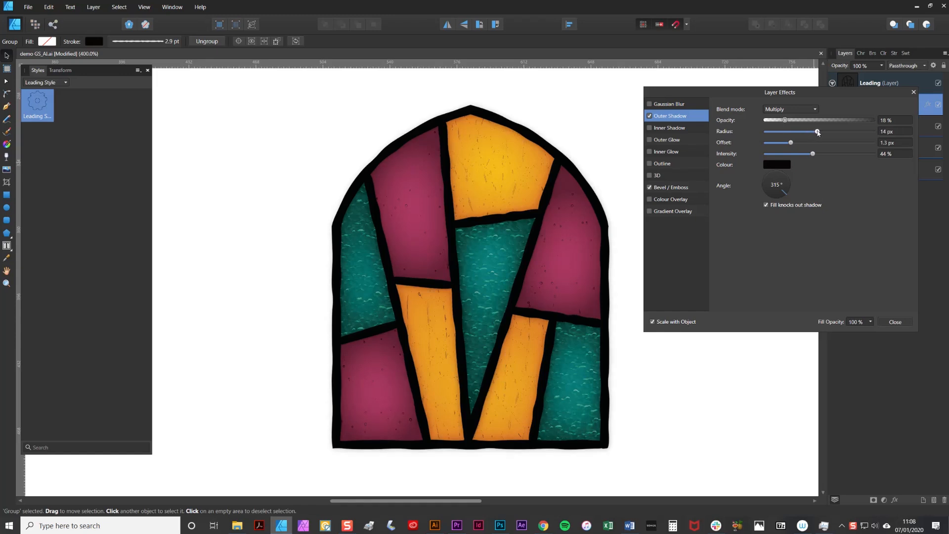
{"action": "left_click", "coordinate": [670, 187]}
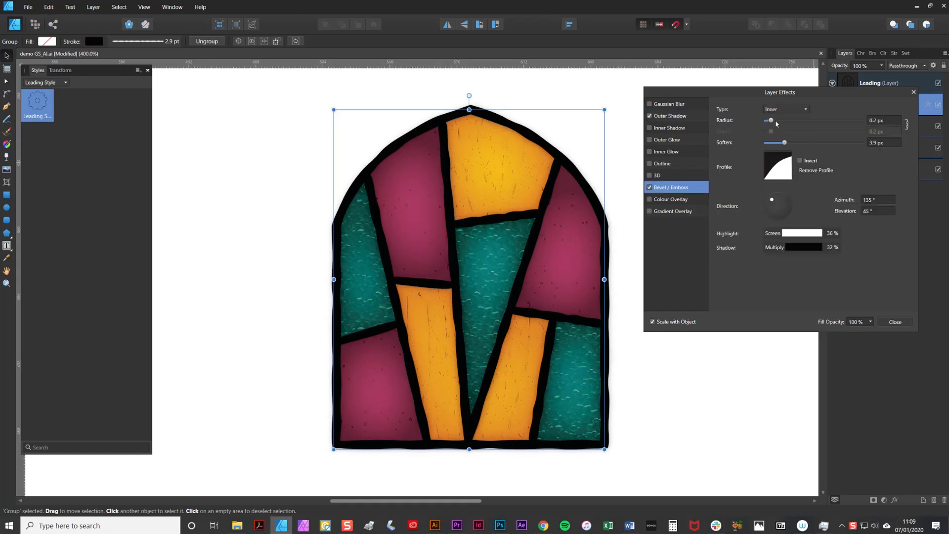
{"action": "left_click_drag", "start_coordinate": [771, 120], "coordinate": [778, 121]}
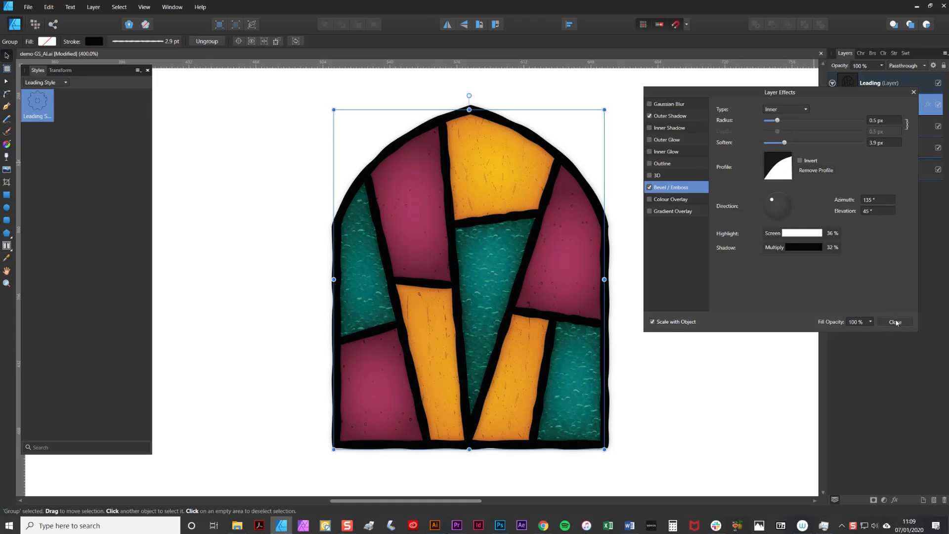
{"action": "left_click", "coordinate": [893, 322]}
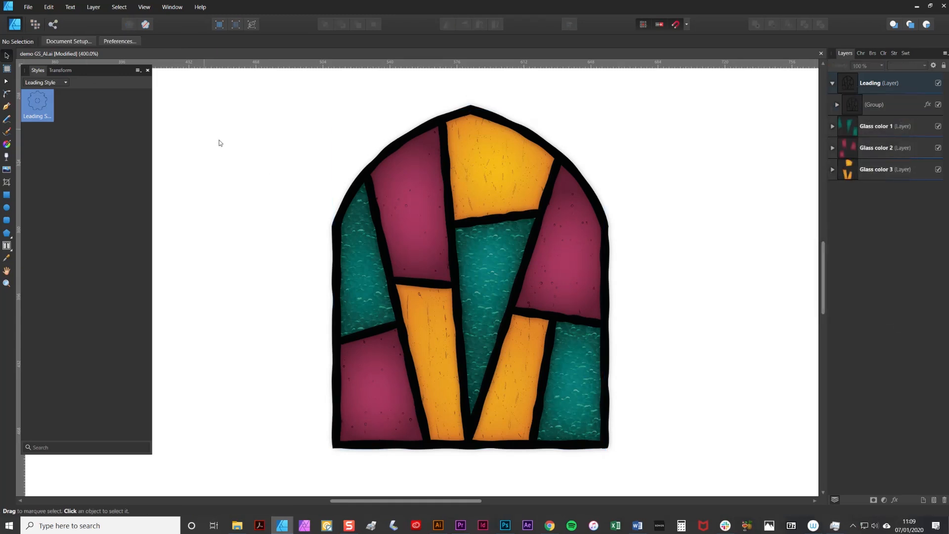